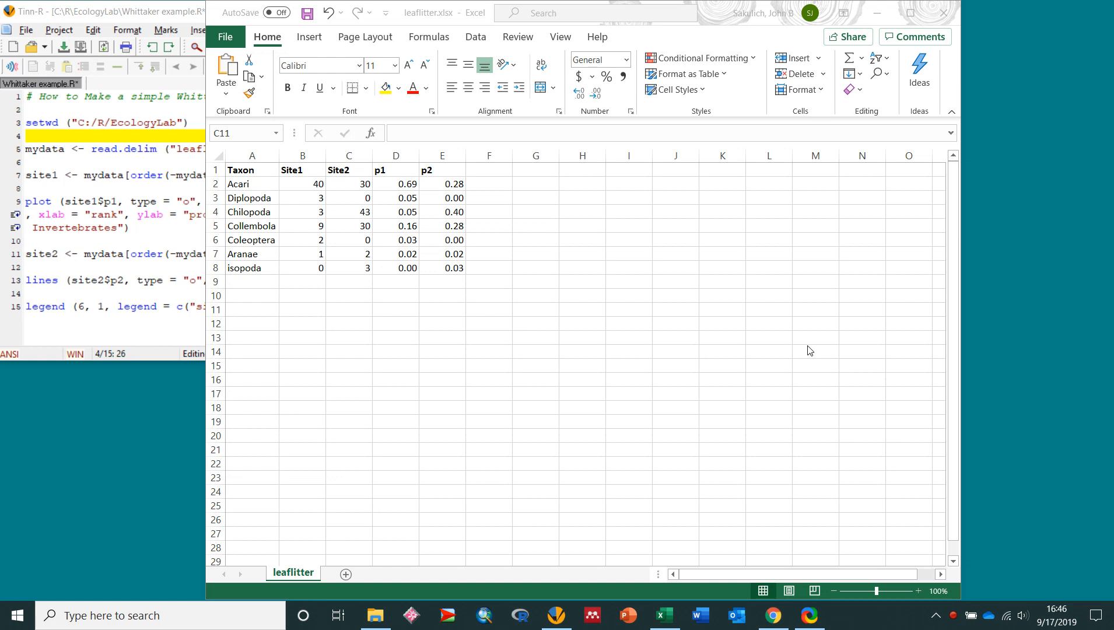
{"action": "mouse_move", "coordinate": [476, 158]}
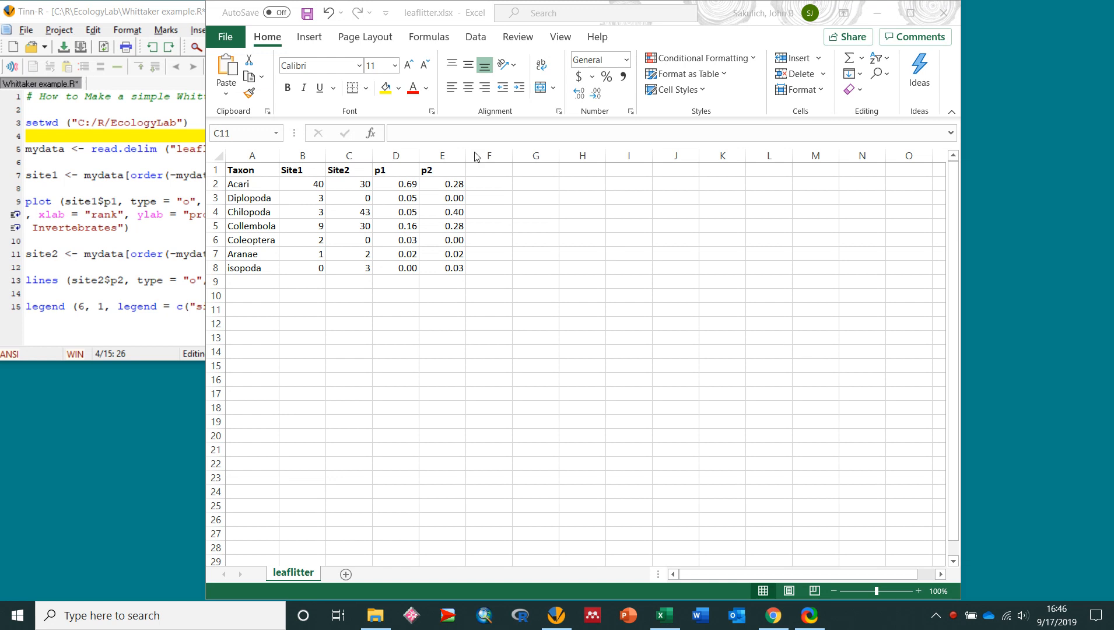
{"action": "mouse_move", "coordinate": [263, 188]}
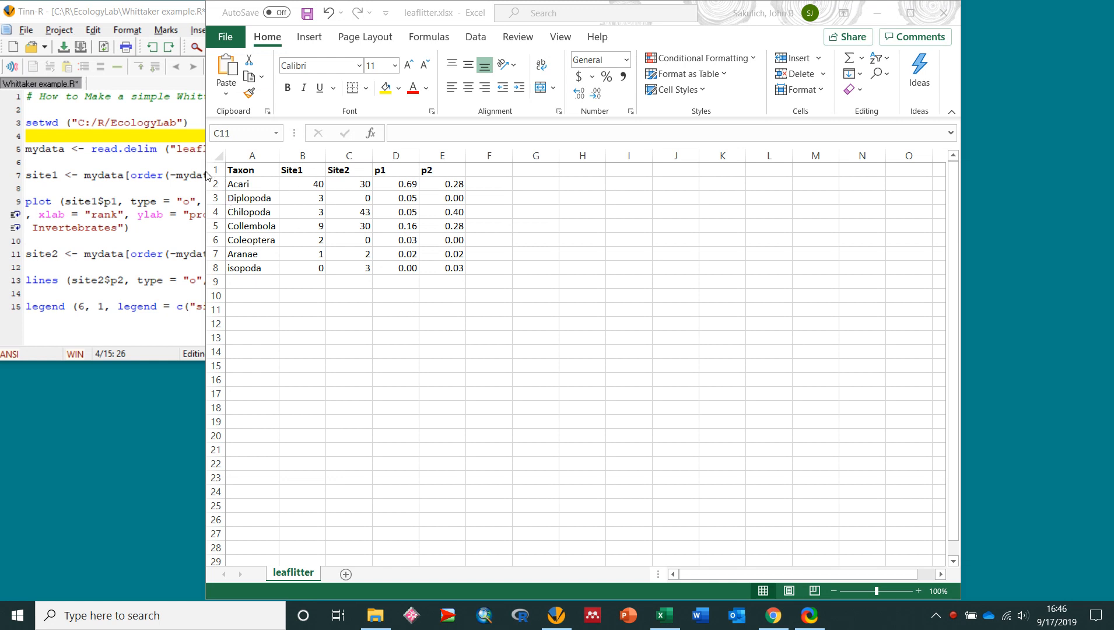
{"action": "mouse_move", "coordinate": [206, 150]}
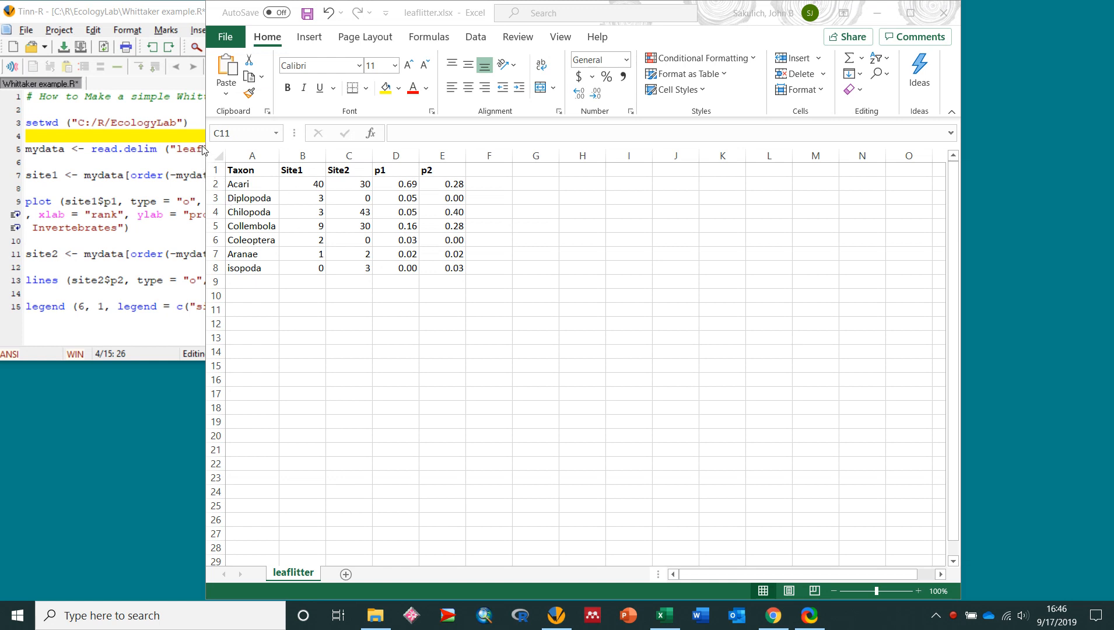
- Review the leaflitter sheet: taxon names, Site1/Site2 counts and the p1/p2 proportion formula
{"action": "left_click_drag", "start_coordinate": [252, 183], "coordinate": [252, 253]}
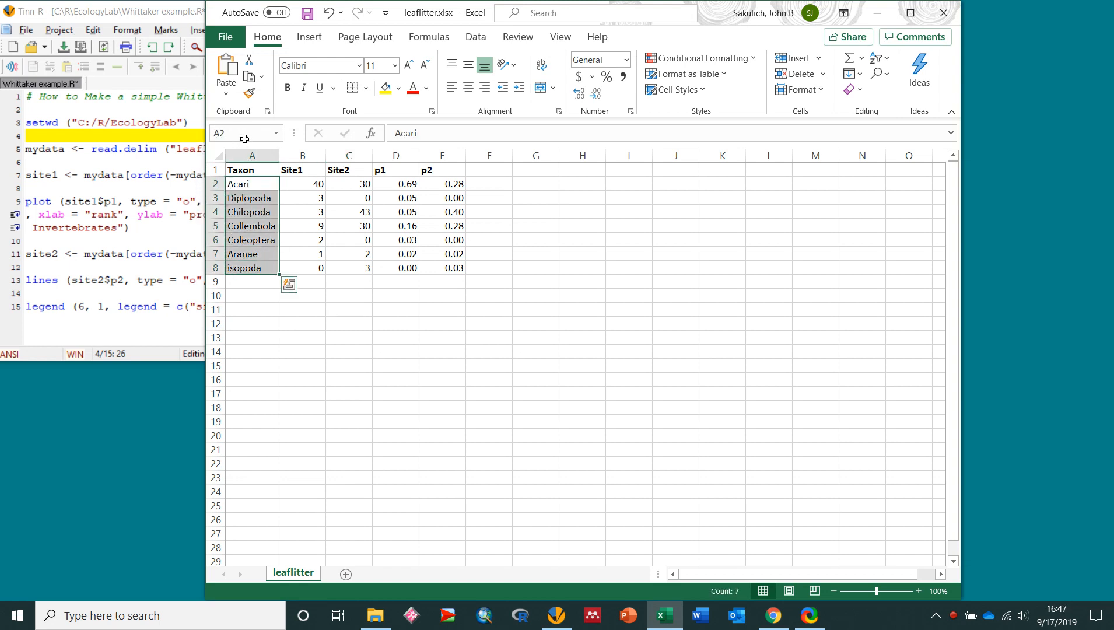
{"action": "left_click", "coordinate": [292, 171]}
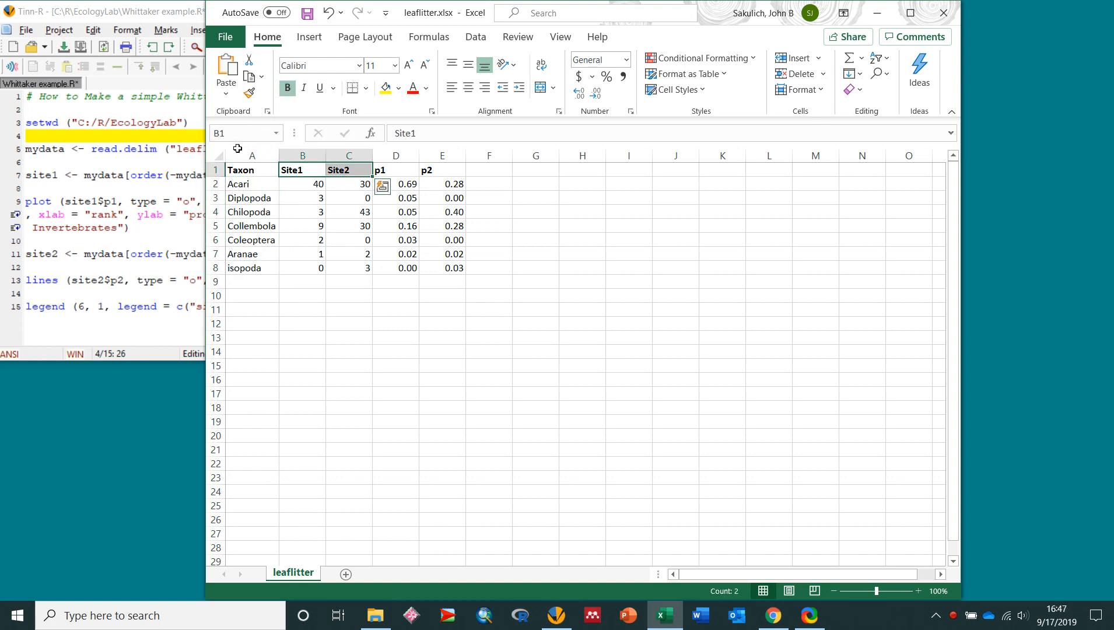
{"action": "left_click_drag", "start_coordinate": [302, 183], "coordinate": [347, 269]}
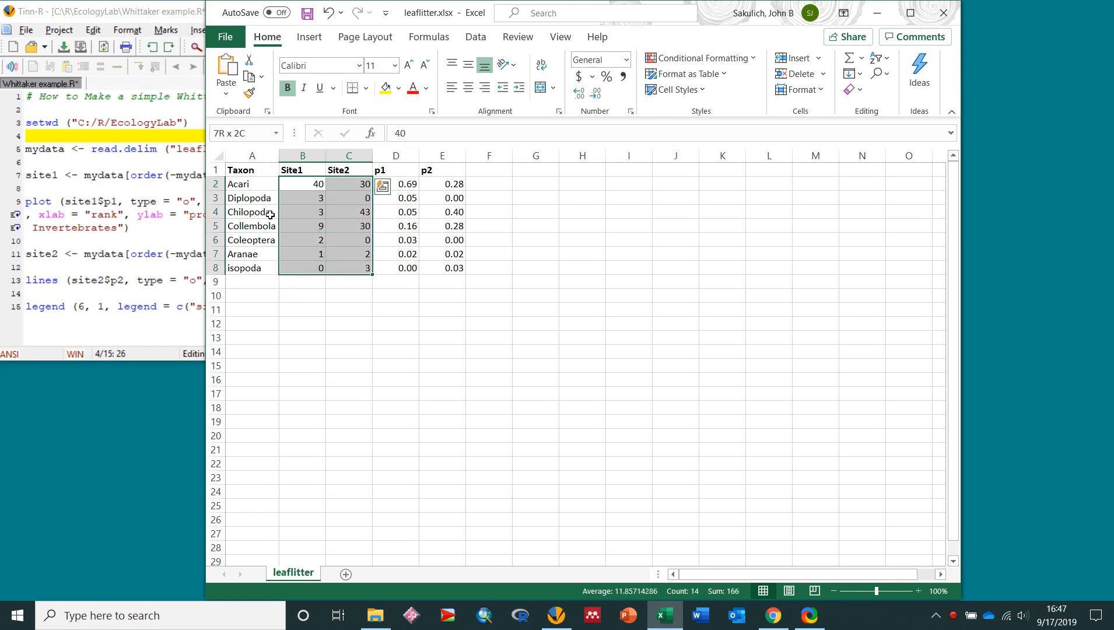
{"action": "left_click", "coordinate": [302, 183]}
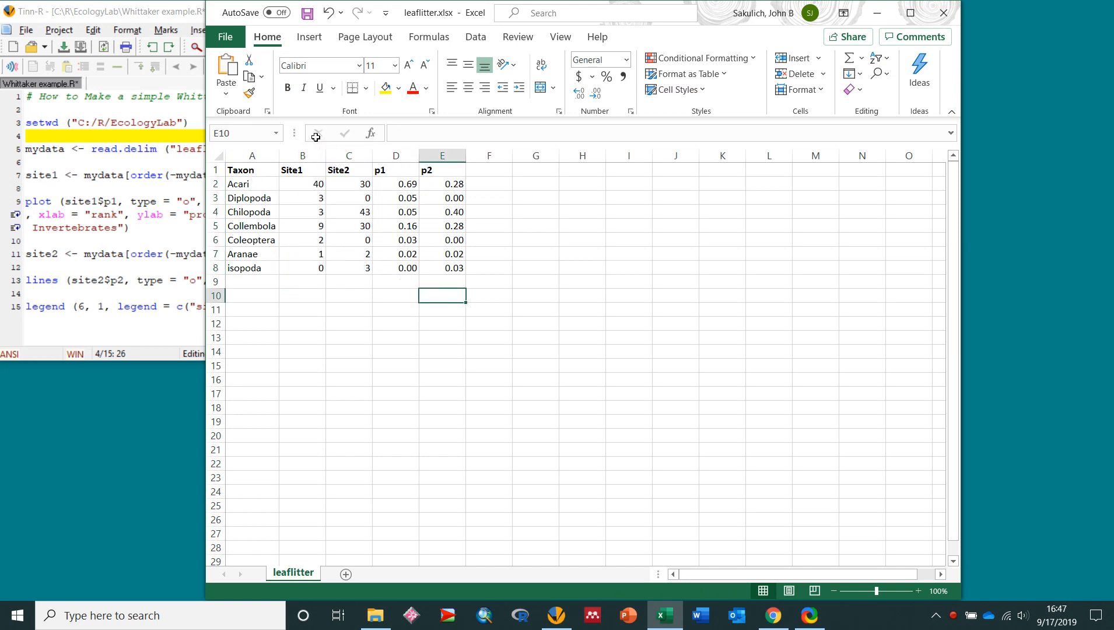
{"action": "left_click_drag", "start_coordinate": [396, 170], "coordinate": [441, 268]}
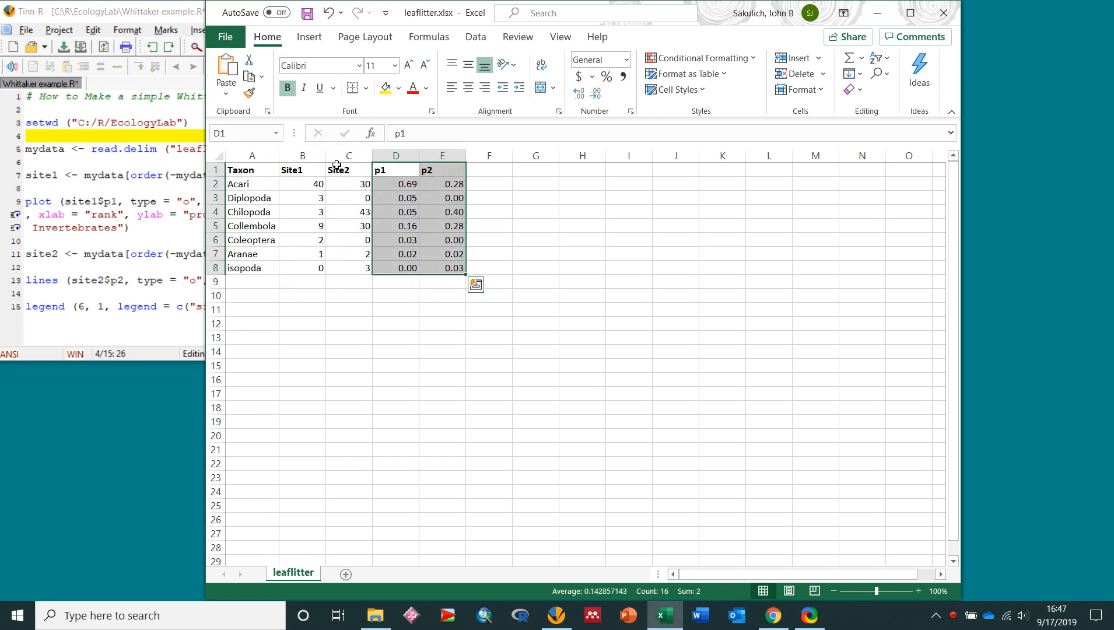
{"action": "left_click", "coordinate": [396, 197]}
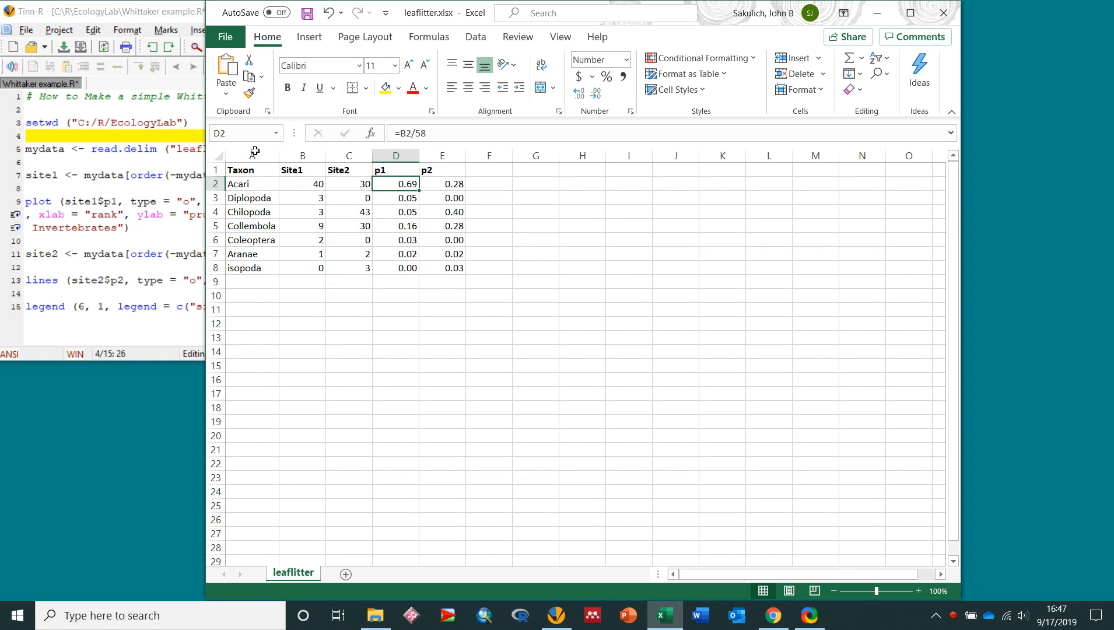
{"action": "mouse_move", "coordinate": [278, 204]}
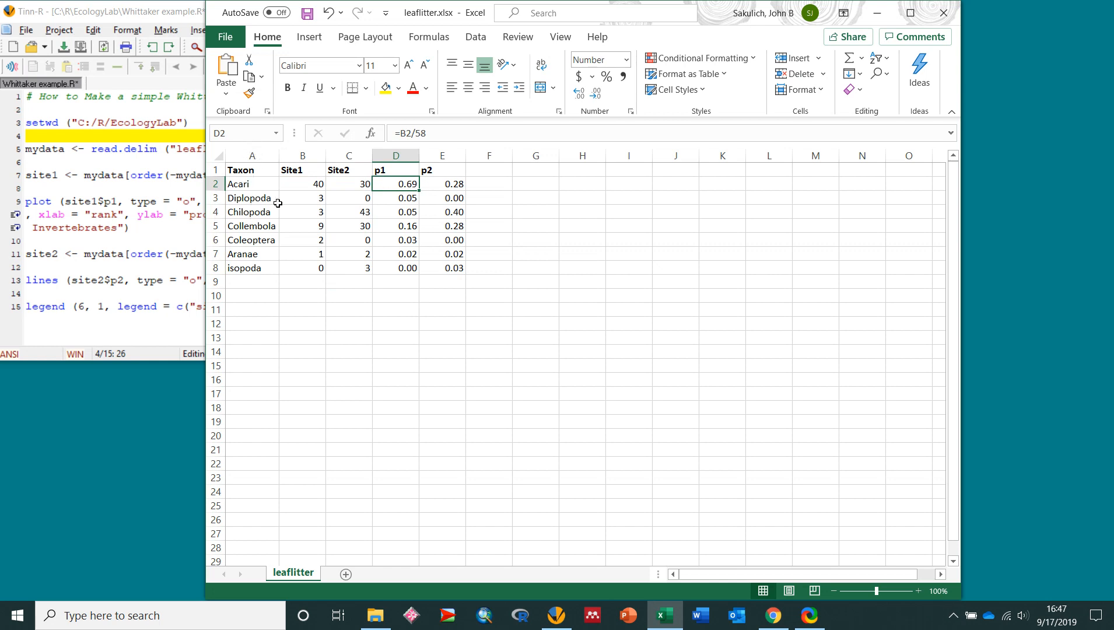
{"action": "mouse_move", "coordinate": [259, 148]}
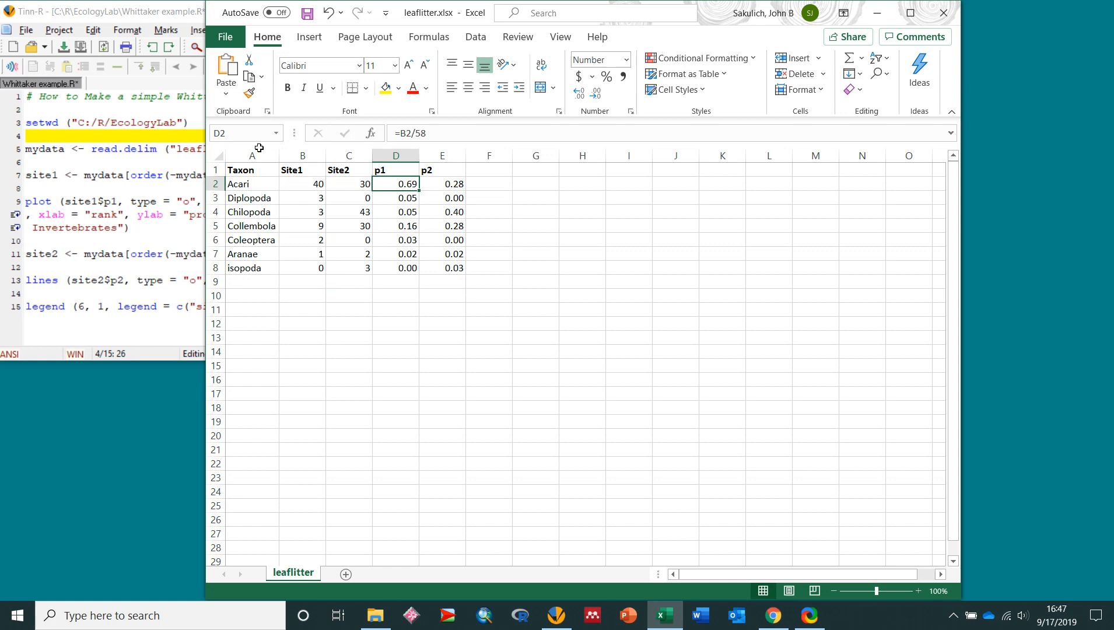
{"action": "left_click_drag", "start_coordinate": [302, 184], "coordinate": [302, 268]}
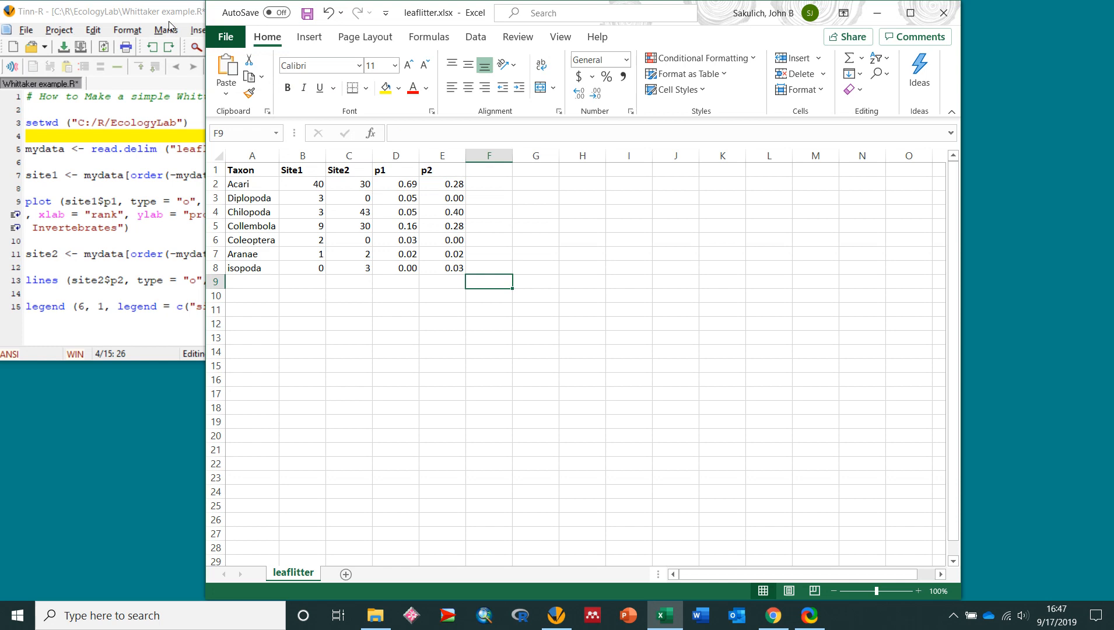
- Save the workbook as Text (Tab delimited) leaflitter.txt in the EcologyLab folder
{"action": "left_click", "coordinate": [225, 36]}
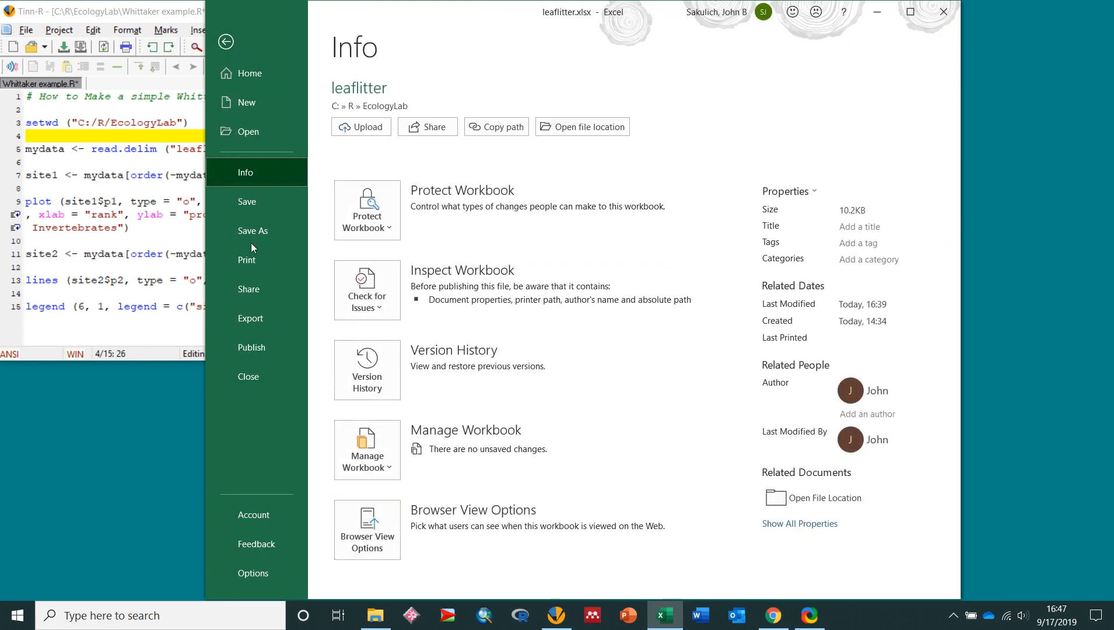
{"action": "left_click", "coordinate": [253, 230]}
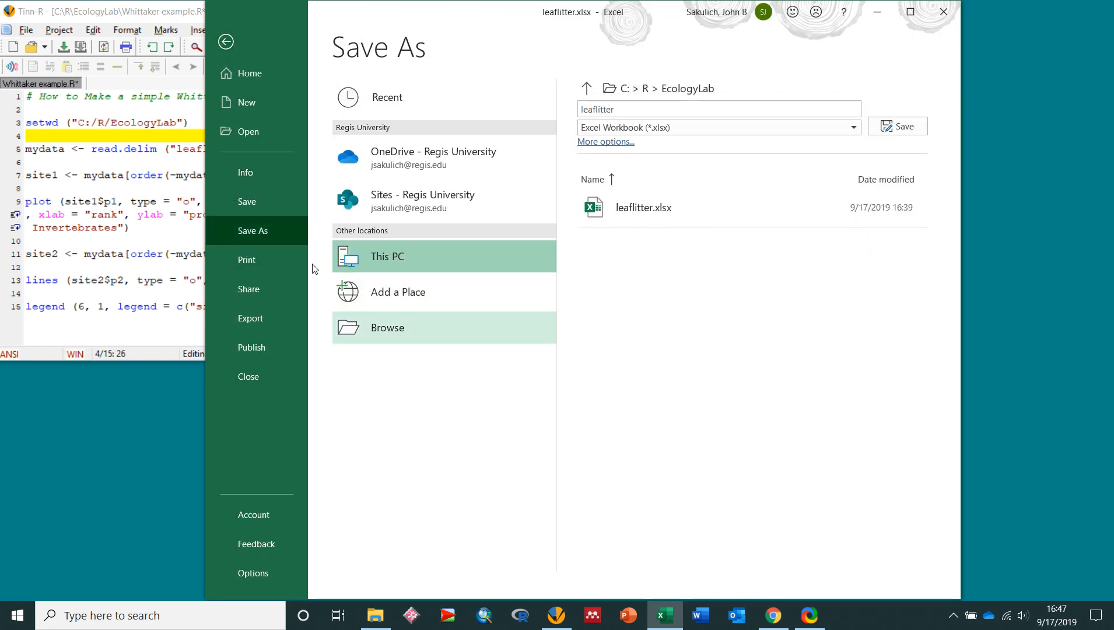
{"action": "left_click", "coordinate": [388, 328]}
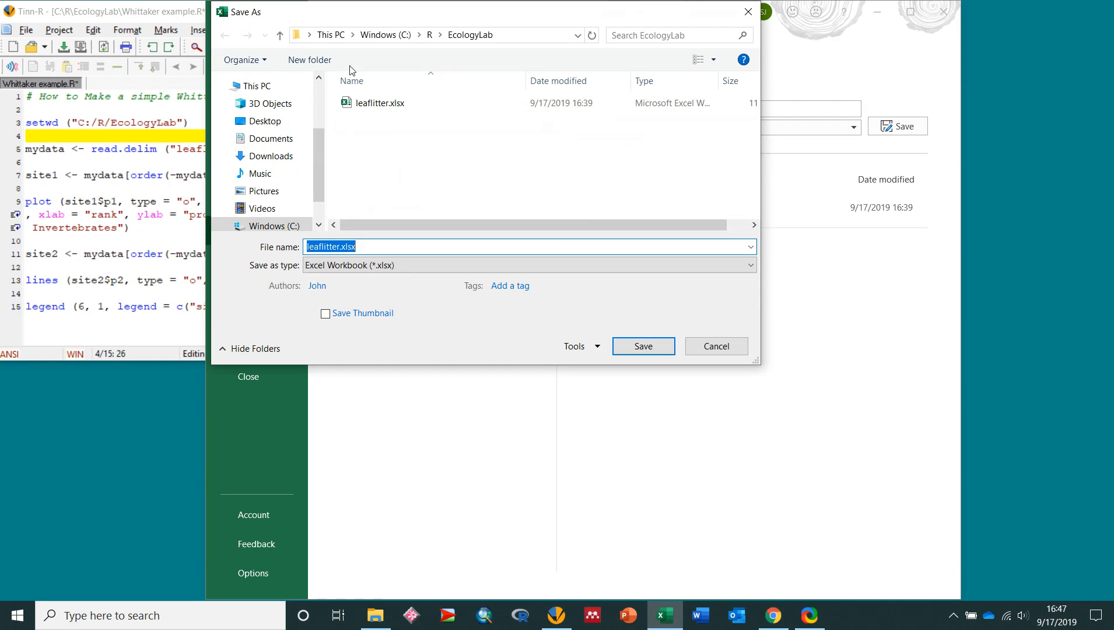
{"action": "mouse_move", "coordinate": [315, 54]}
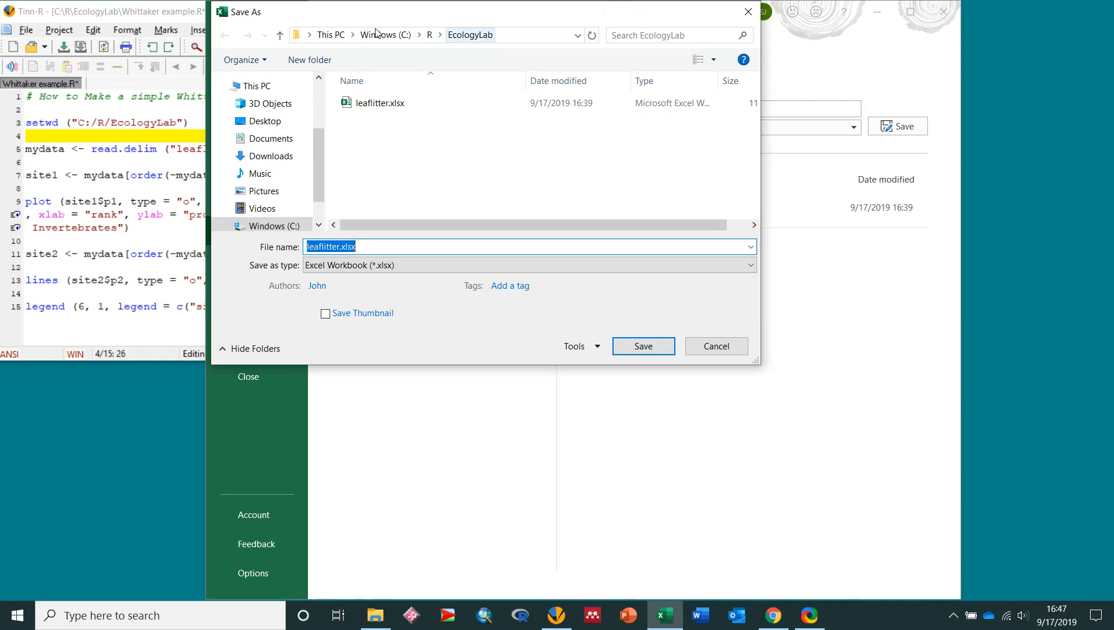
{"action": "left_click", "coordinate": [384, 102]}
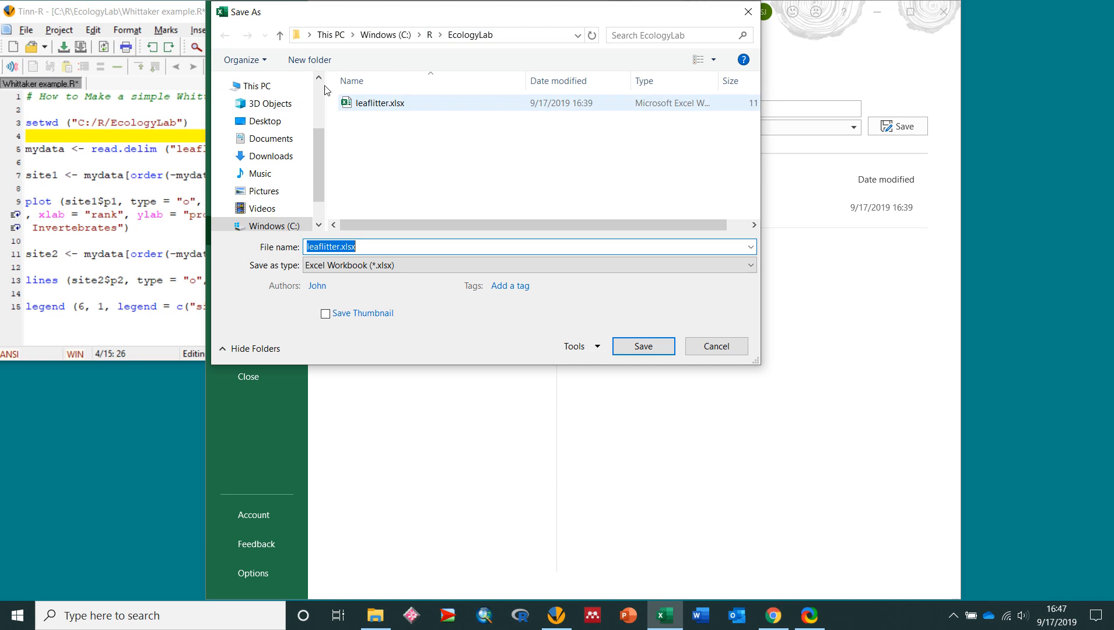
{"action": "mouse_move", "coordinate": [379, 103]}
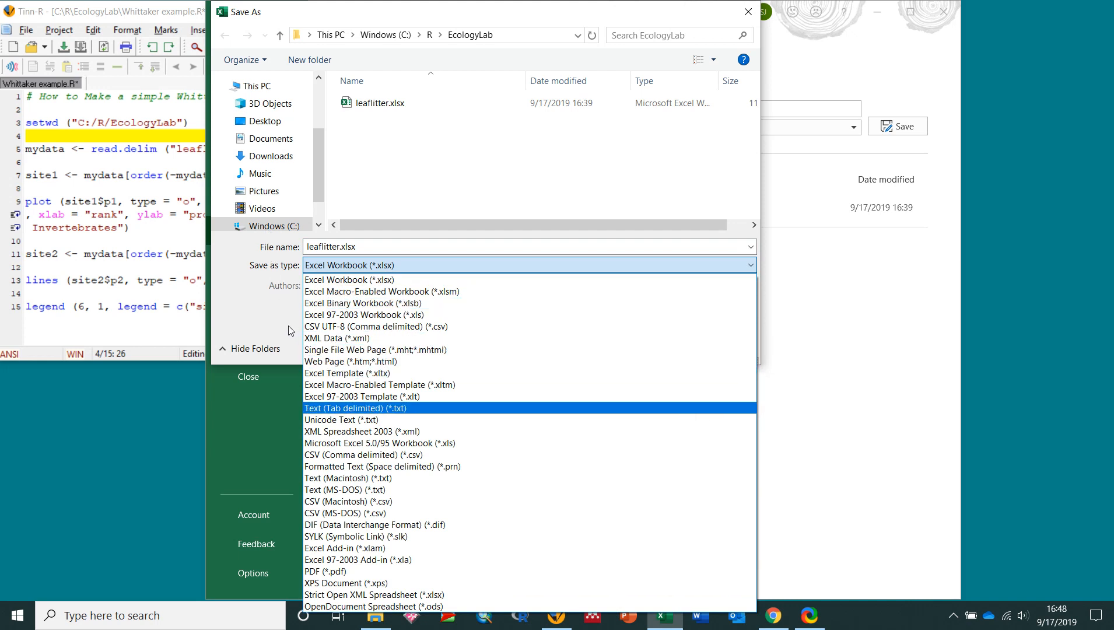
{"action": "left_click", "coordinate": [355, 408]}
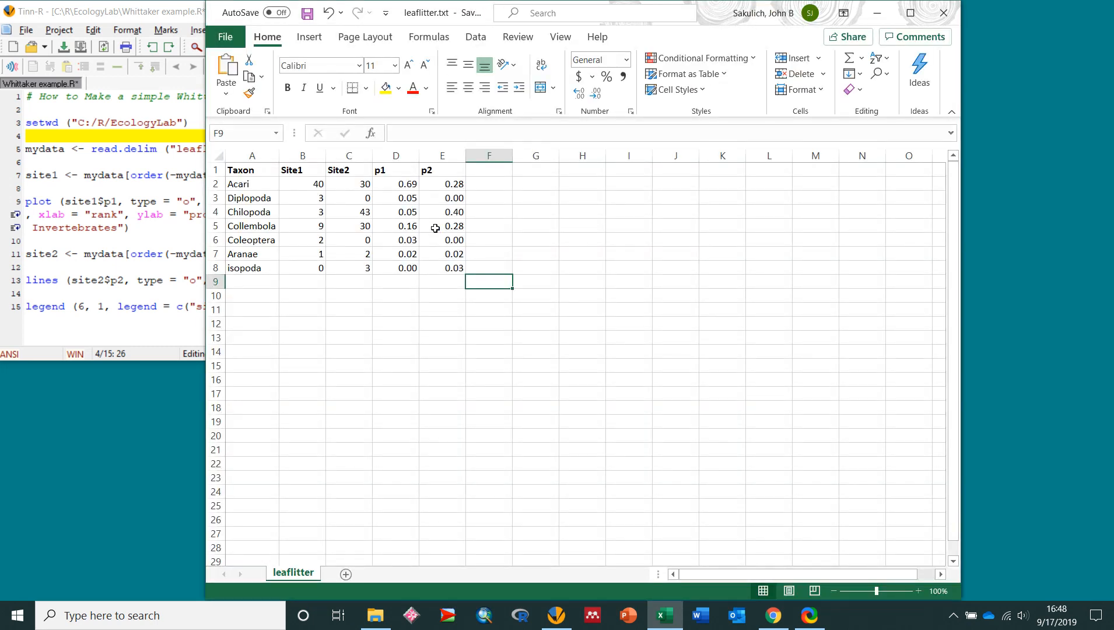
- Bring the Whittaker R script in Tinn-R back to the front
{"action": "left_click", "coordinate": [556, 615]}
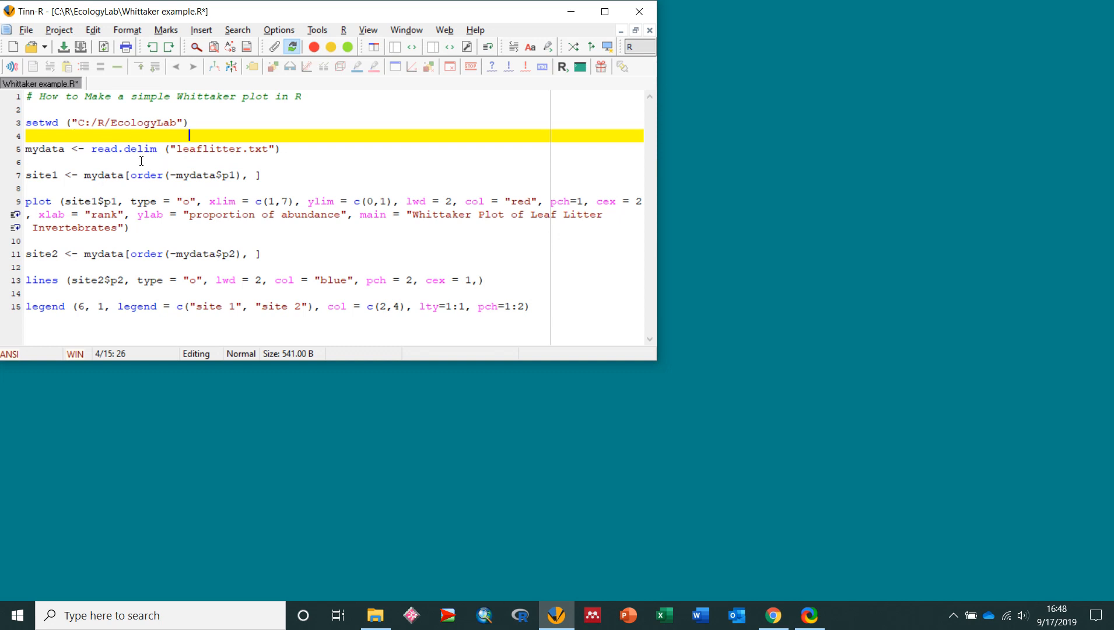
{"action": "mouse_move", "coordinate": [218, 201]}
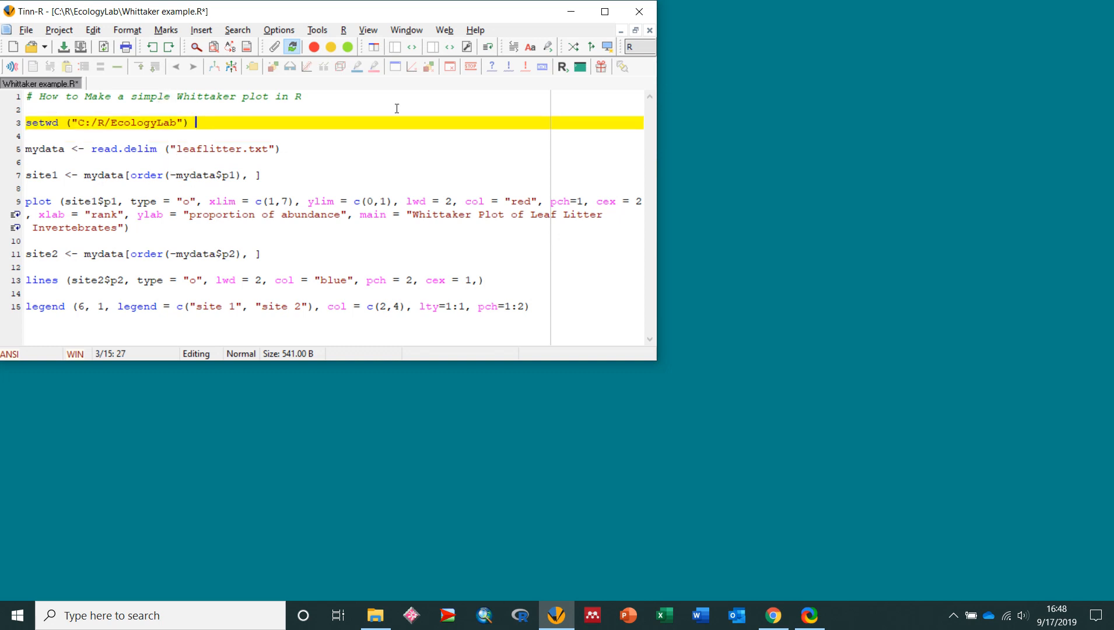
{"action": "mouse_move", "coordinate": [451, 57]}
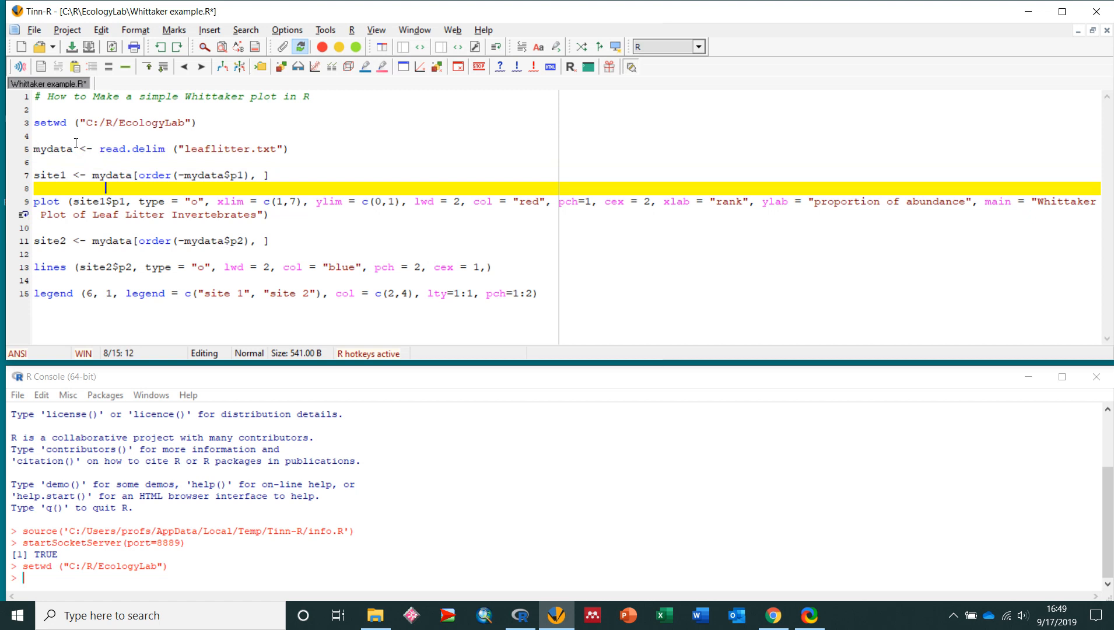
{"action": "left_click", "coordinate": [51, 149]}
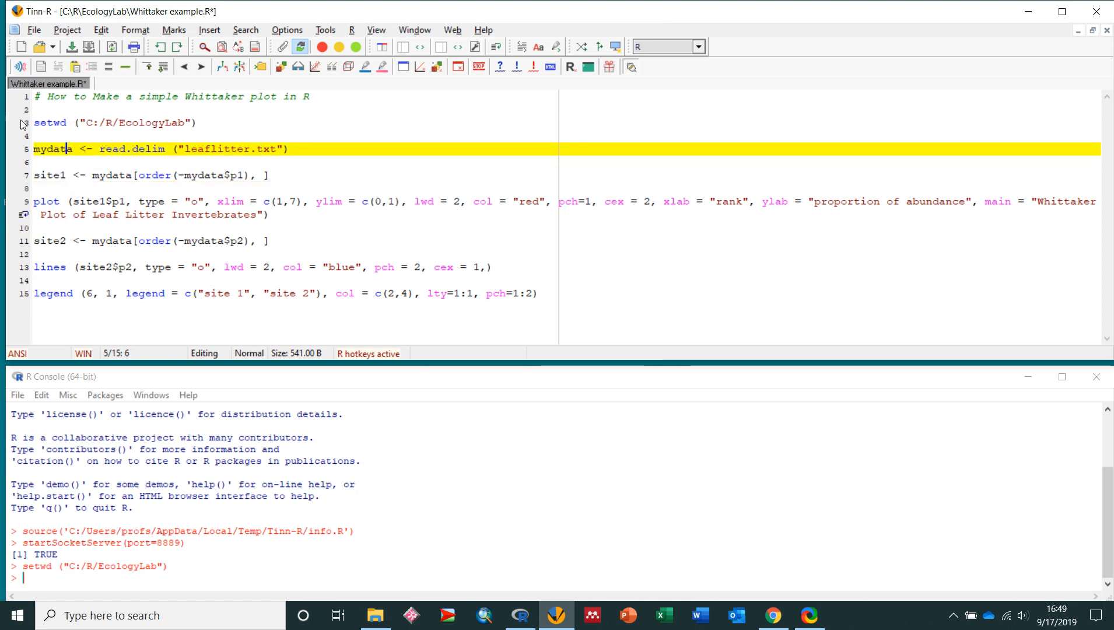
{"action": "double_click", "coordinate": [51, 148]}
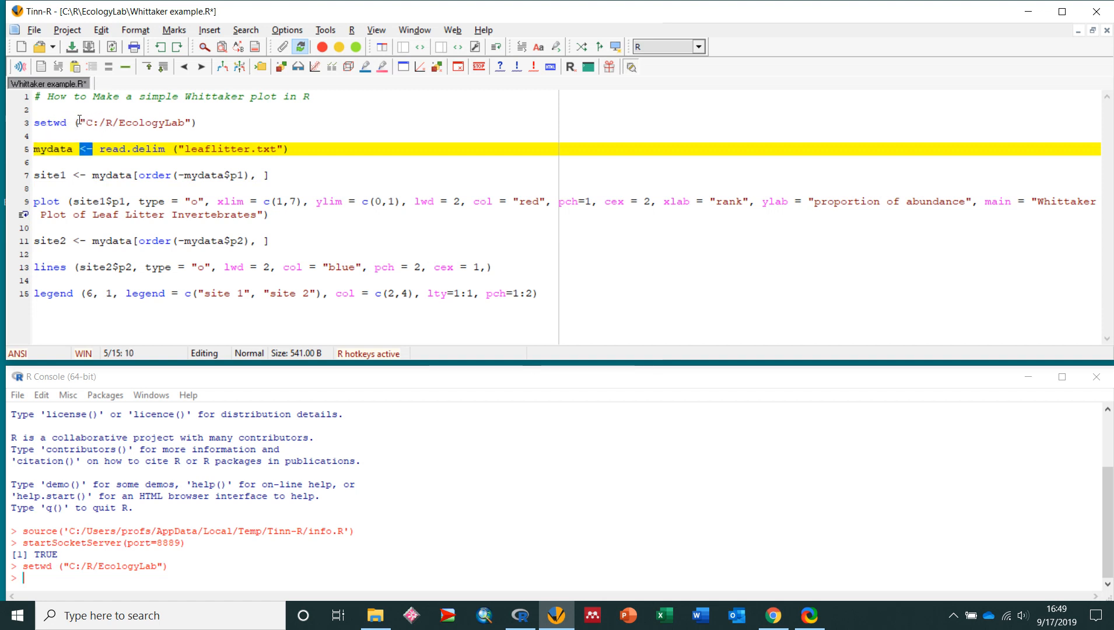
{"action": "double_click", "coordinate": [132, 148]}
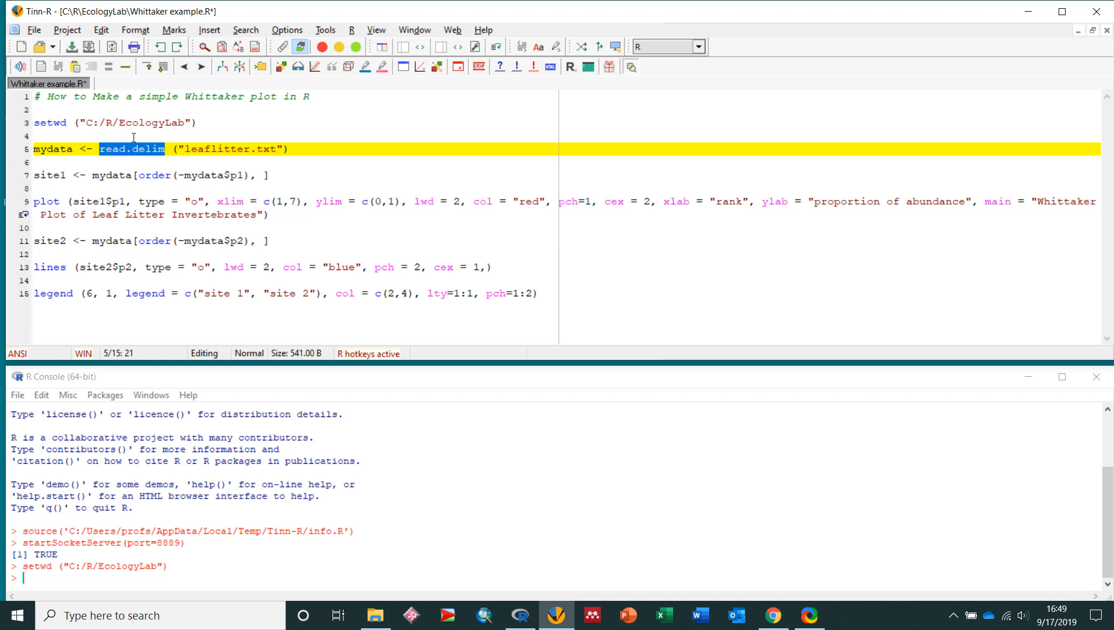
{"action": "mouse_move", "coordinate": [167, 120]}
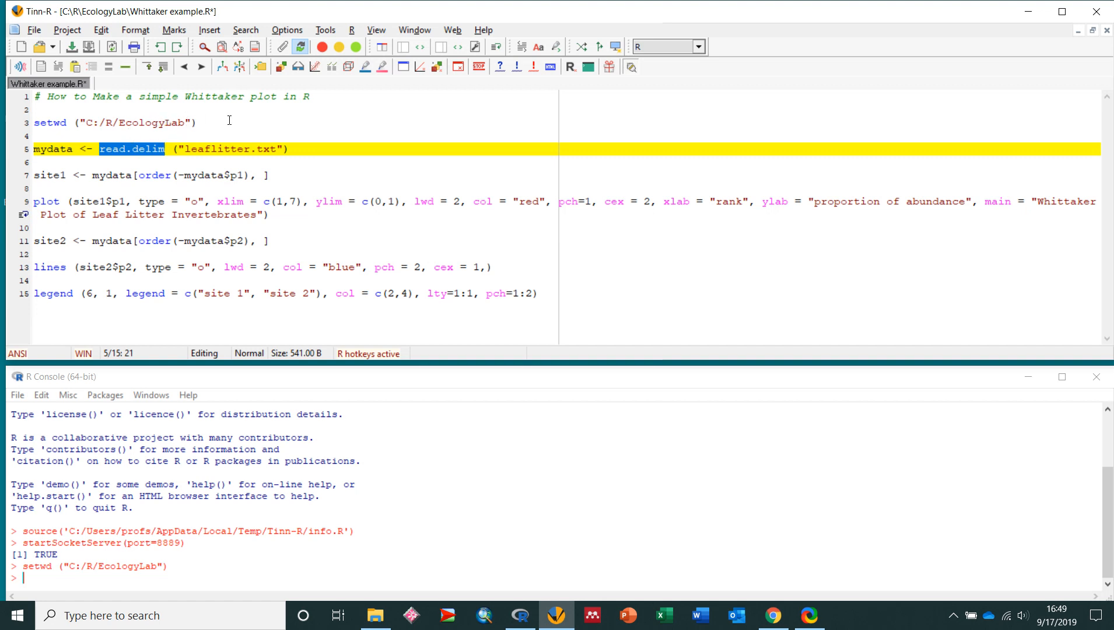
{"action": "left_click", "coordinate": [287, 148]}
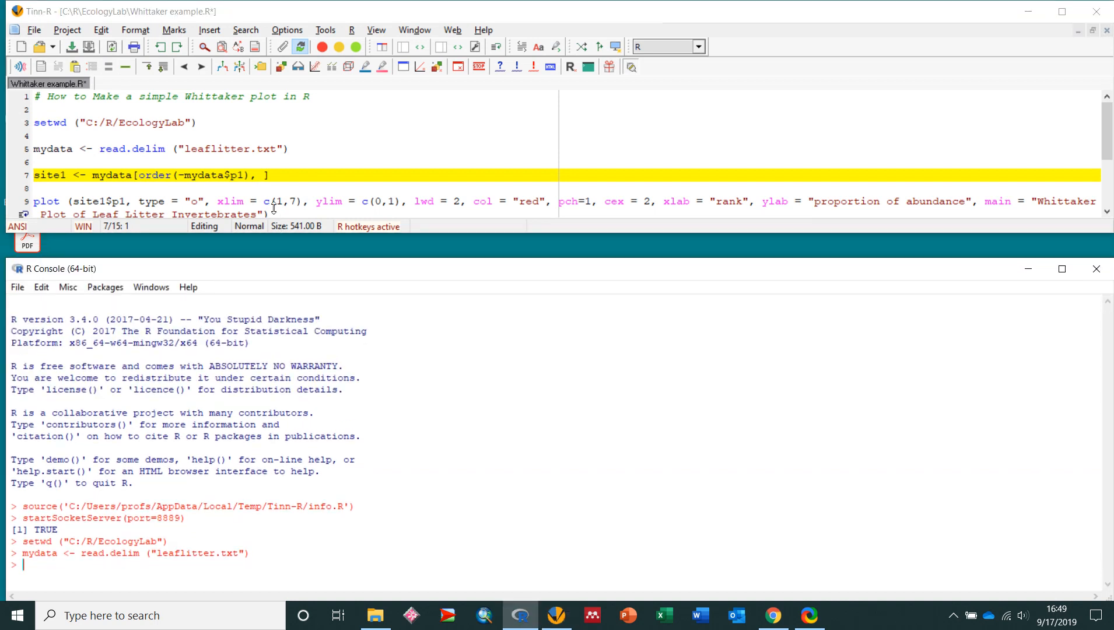
- Print mydata in the R Console to list the seven taxa with counts and proportions
{"action": "type", "text": "mydata"}
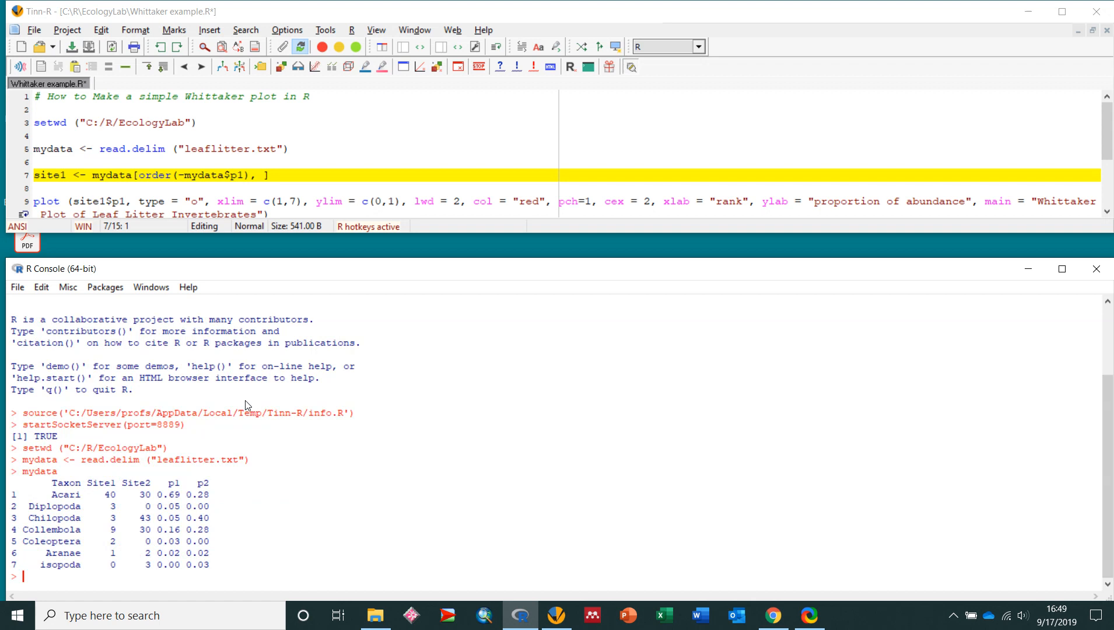
{"action": "mouse_move", "coordinate": [72, 399]}
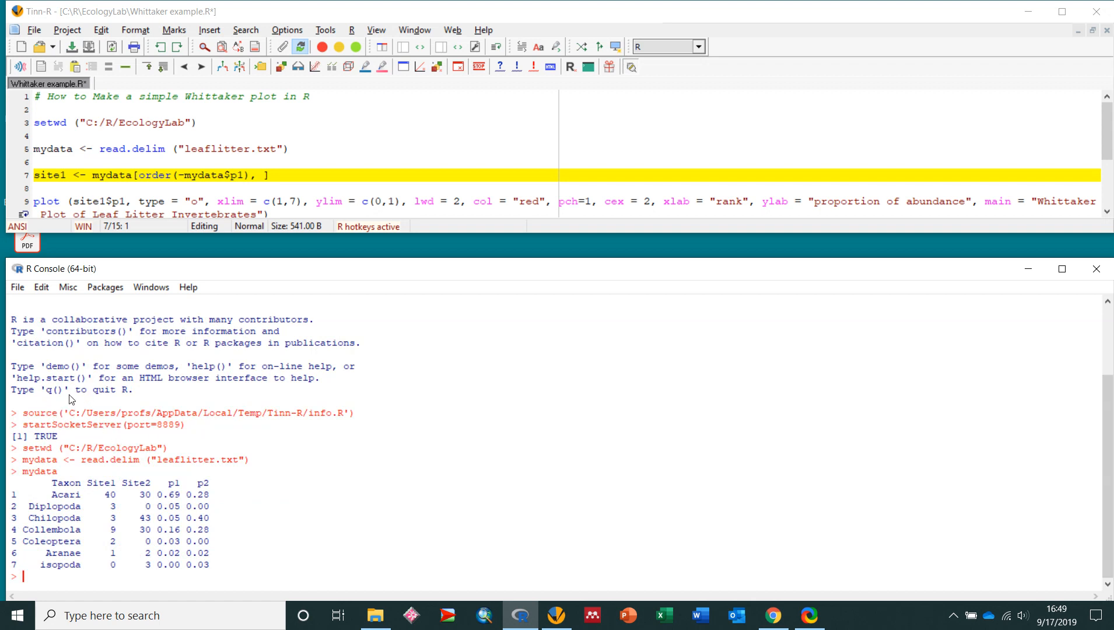
{"action": "mouse_move", "coordinate": [119, 435]}
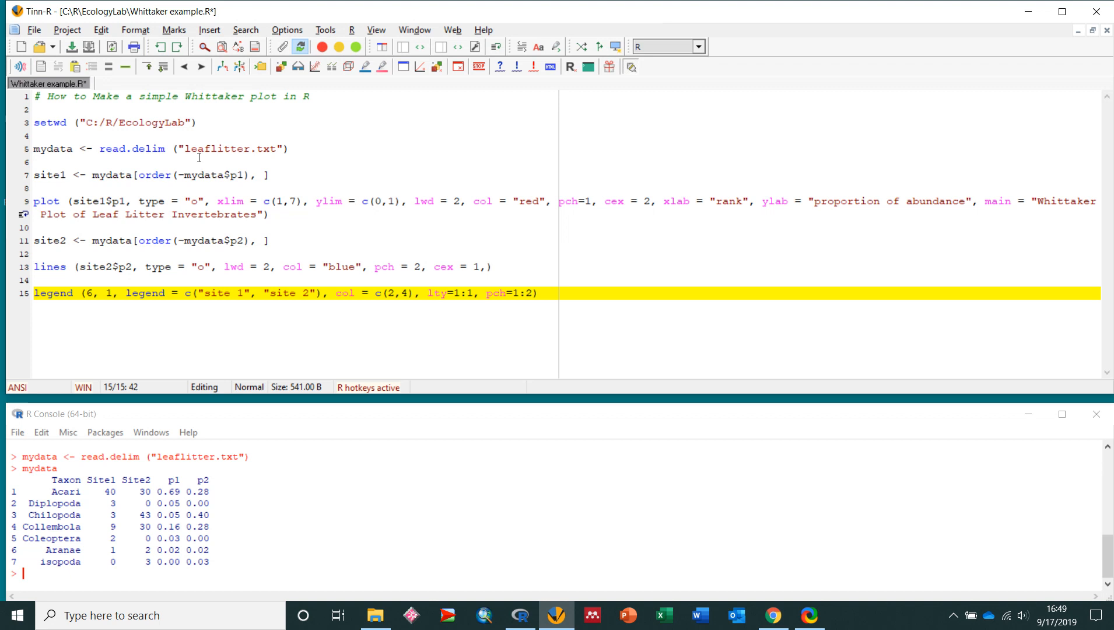
- Send line 7 so R creates site1 sorted by decreasing p1
{"action": "left_click", "coordinate": [302, 293]}
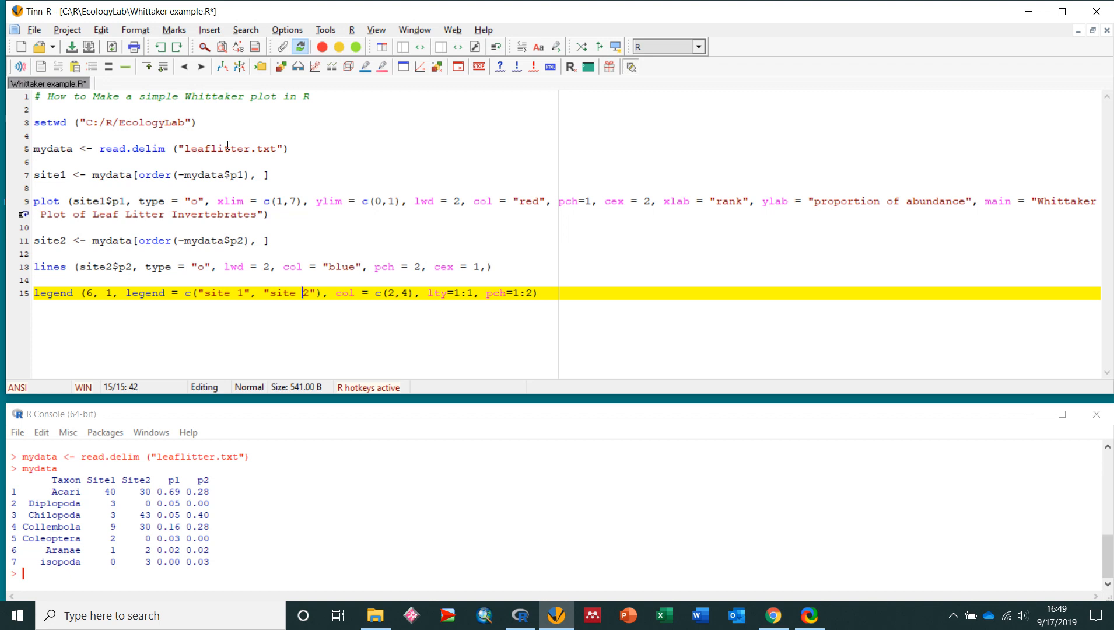
{"action": "mouse_move", "coordinate": [157, 409]}
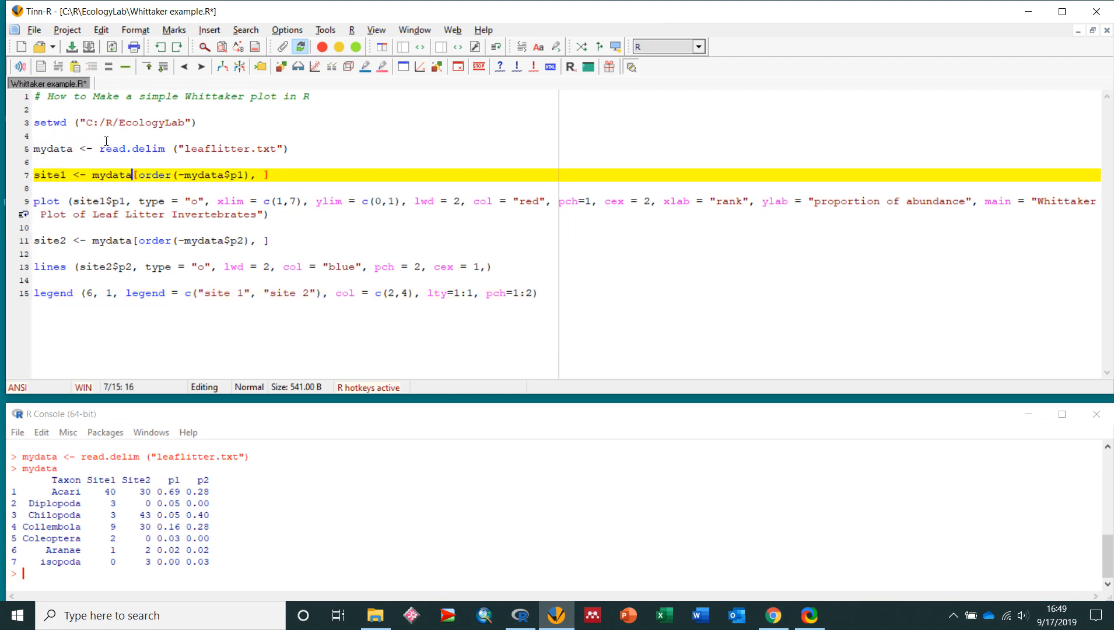
{"action": "double_click", "coordinate": [112, 175]}
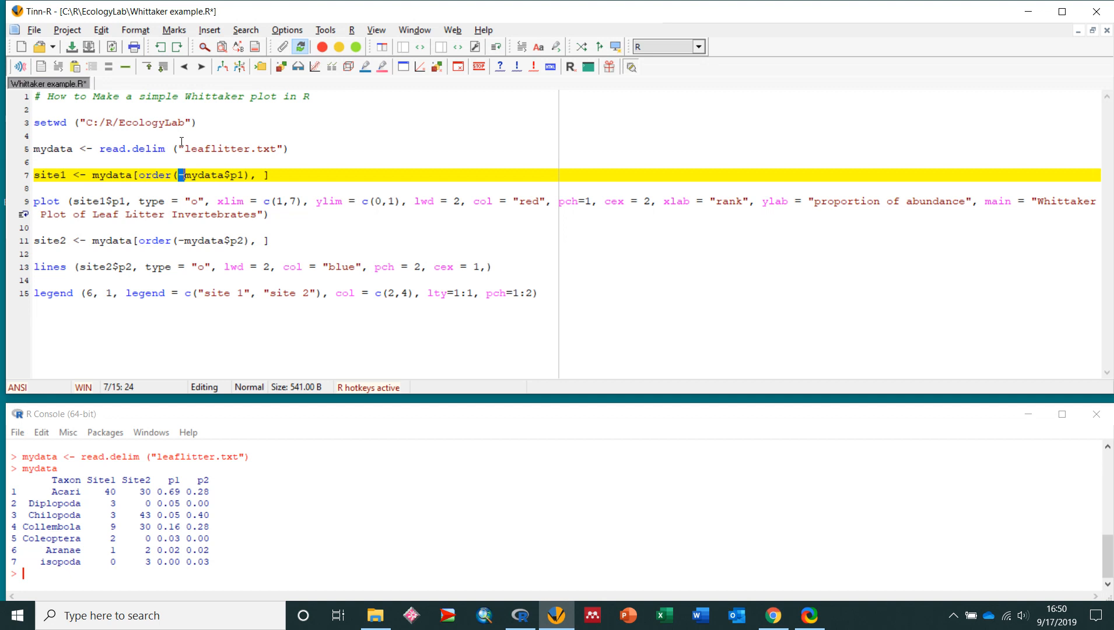
{"action": "mouse_move", "coordinate": [191, 152]}
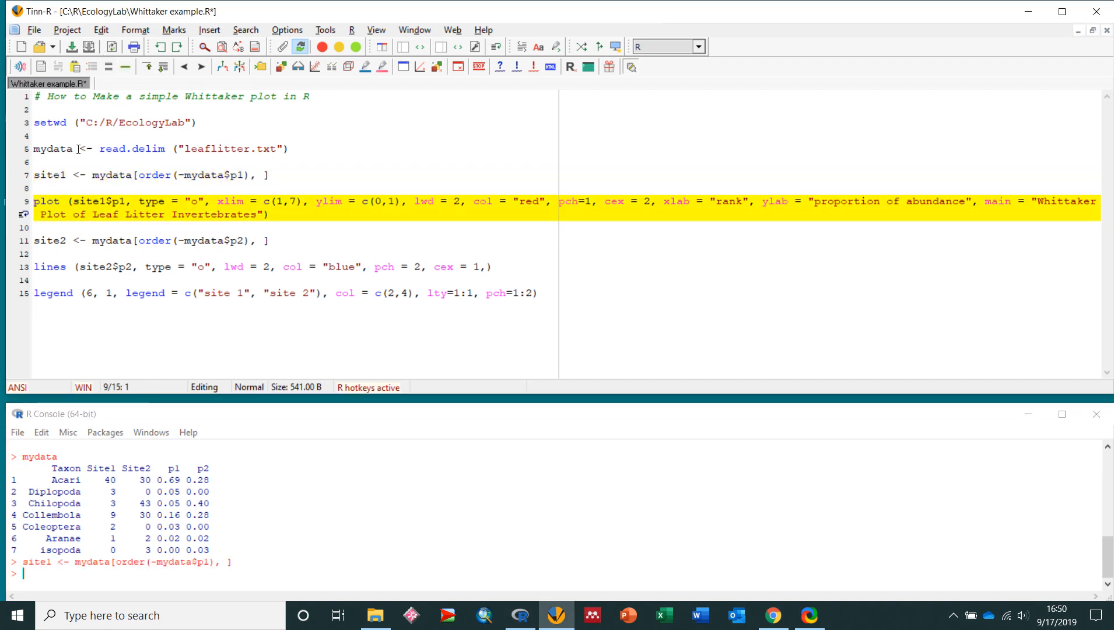
{"action": "mouse_move", "coordinate": [100, 188]}
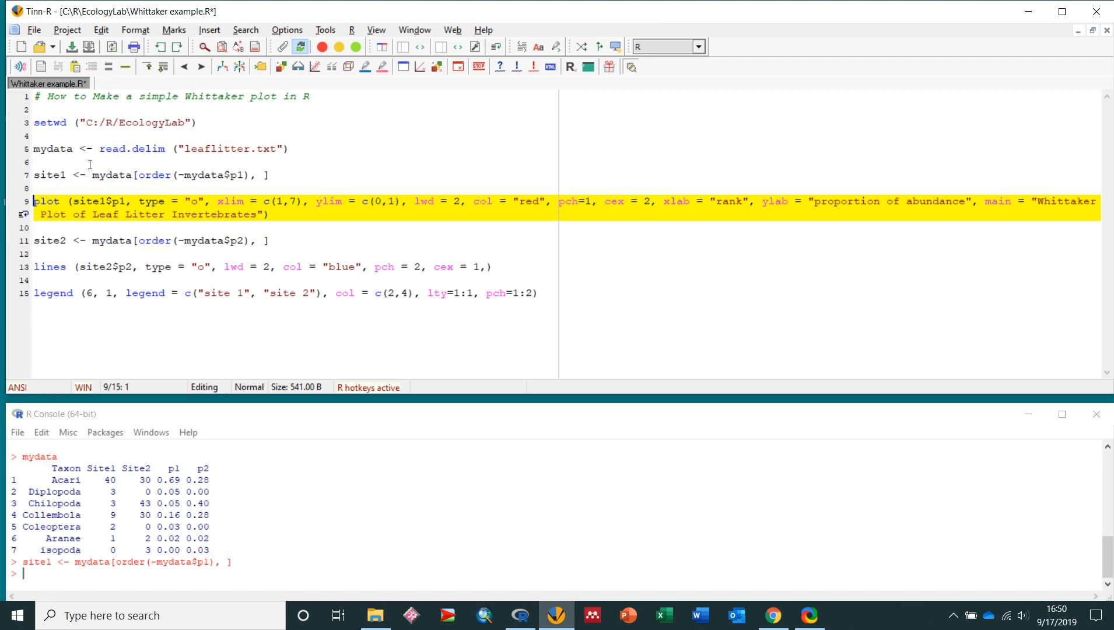
- Highlight the plot arguments on line 9 that set axis limits and point style
{"action": "double_click", "coordinate": [99, 200]}
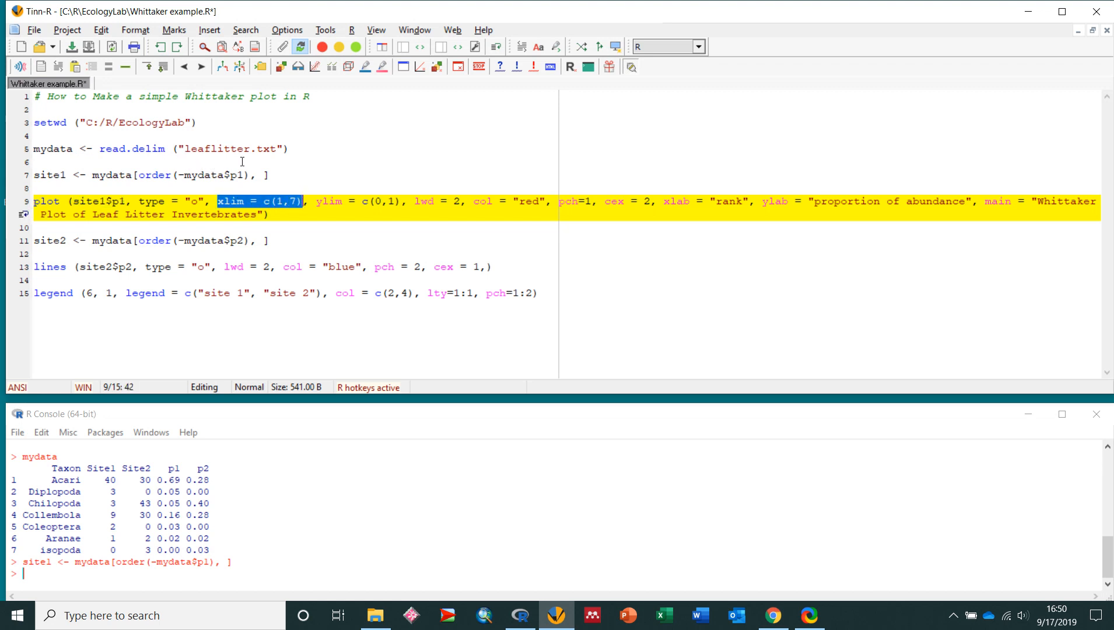
{"action": "mouse_move", "coordinate": [197, 180]}
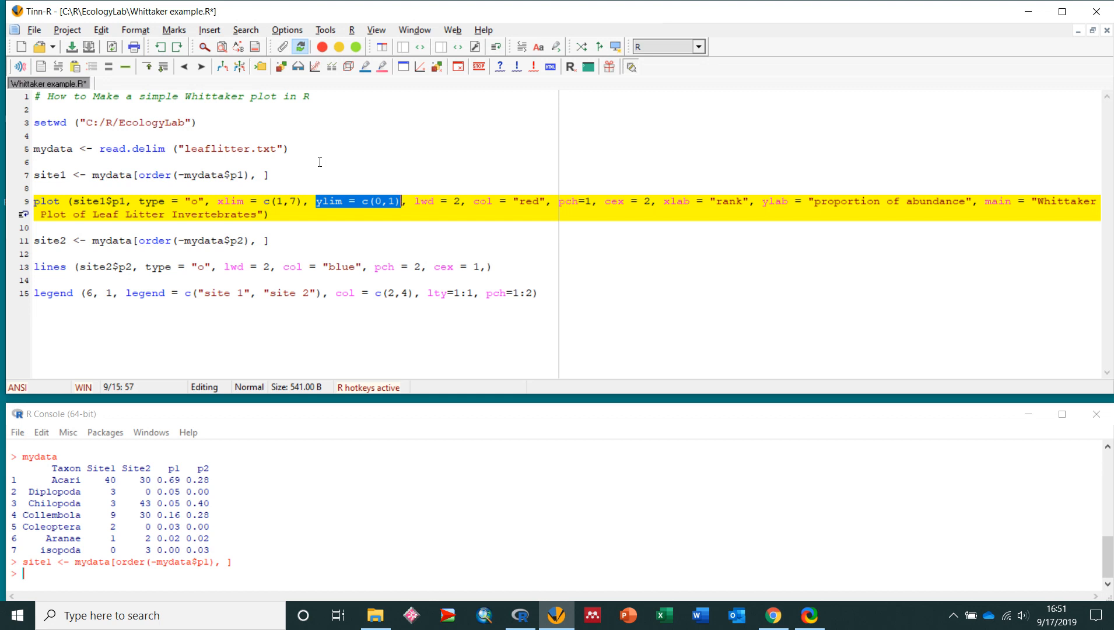
{"action": "mouse_move", "coordinate": [318, 169]}
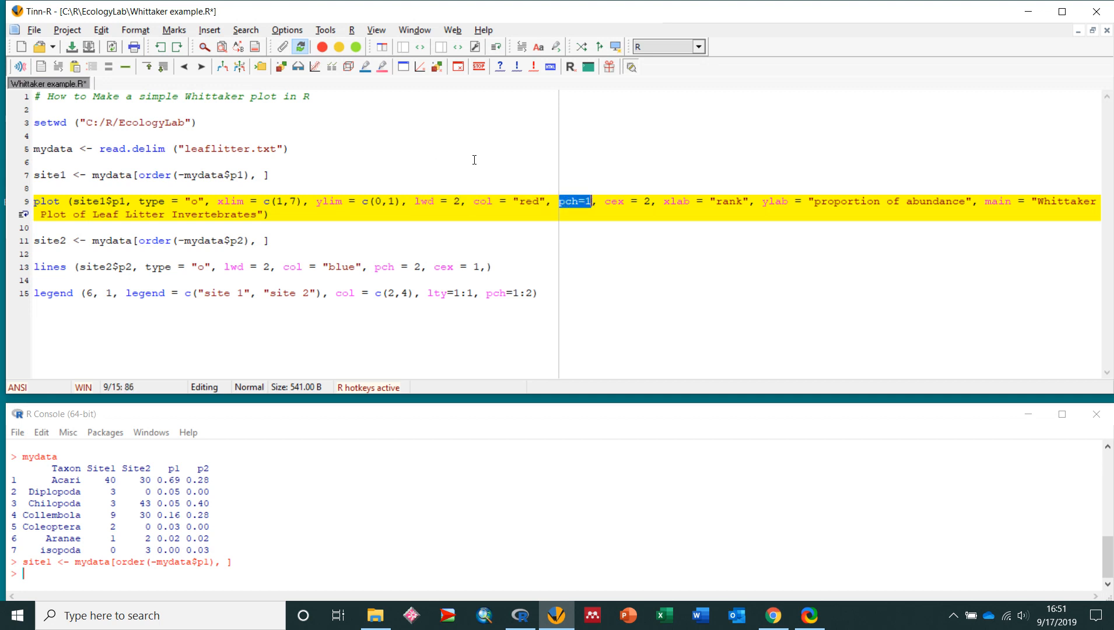
{"action": "mouse_move", "coordinate": [495, 214]}
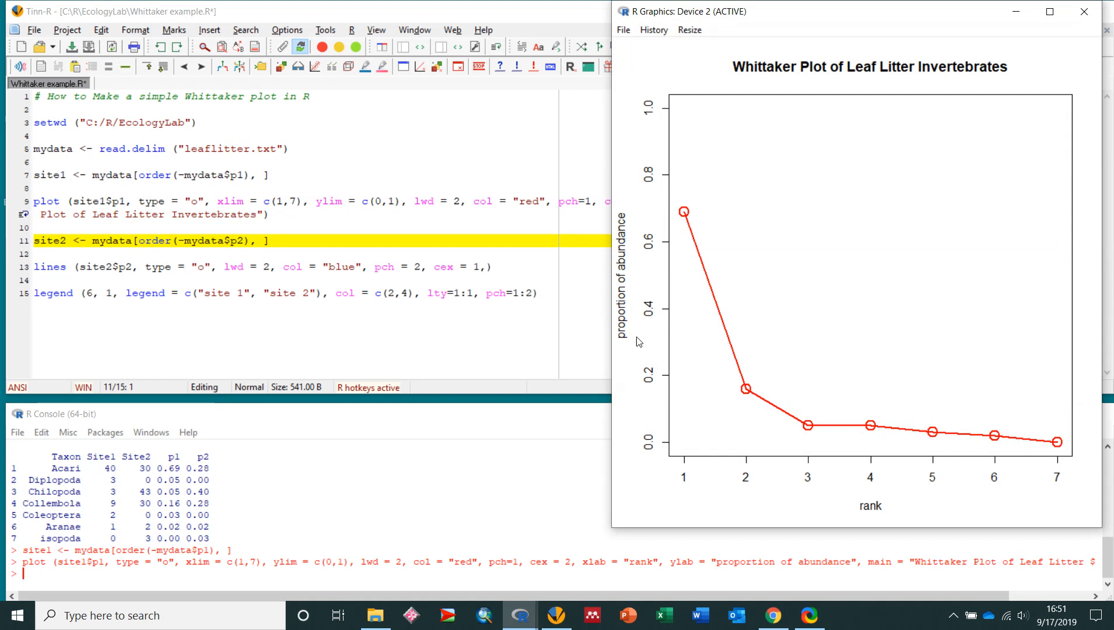
{"action": "mouse_move", "coordinate": [813, 346]}
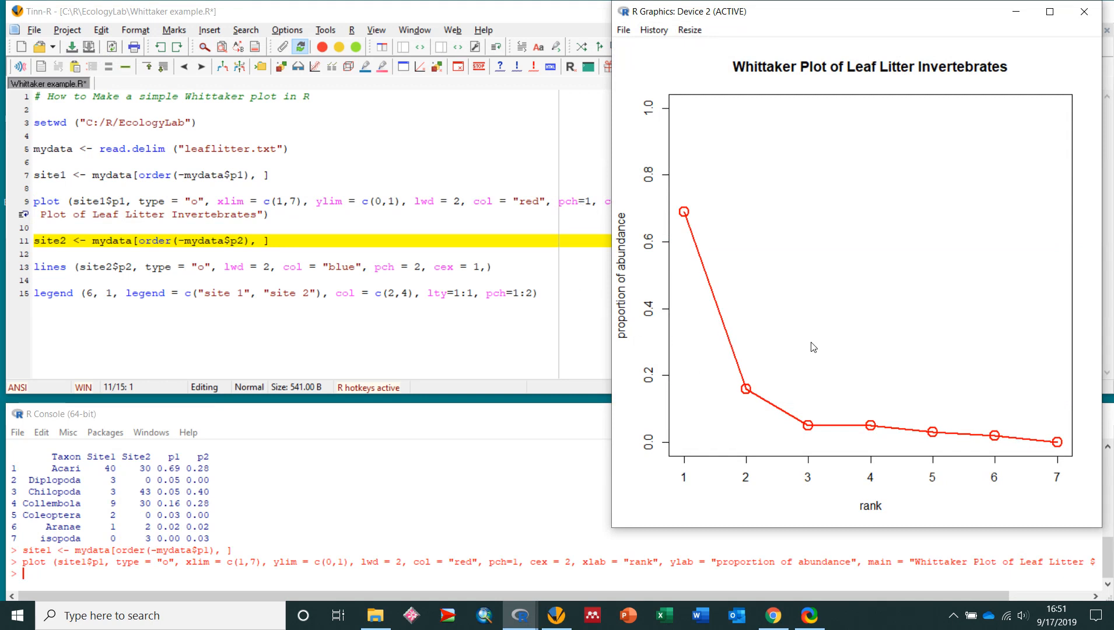
{"action": "mouse_move", "coordinate": [604, 247]}
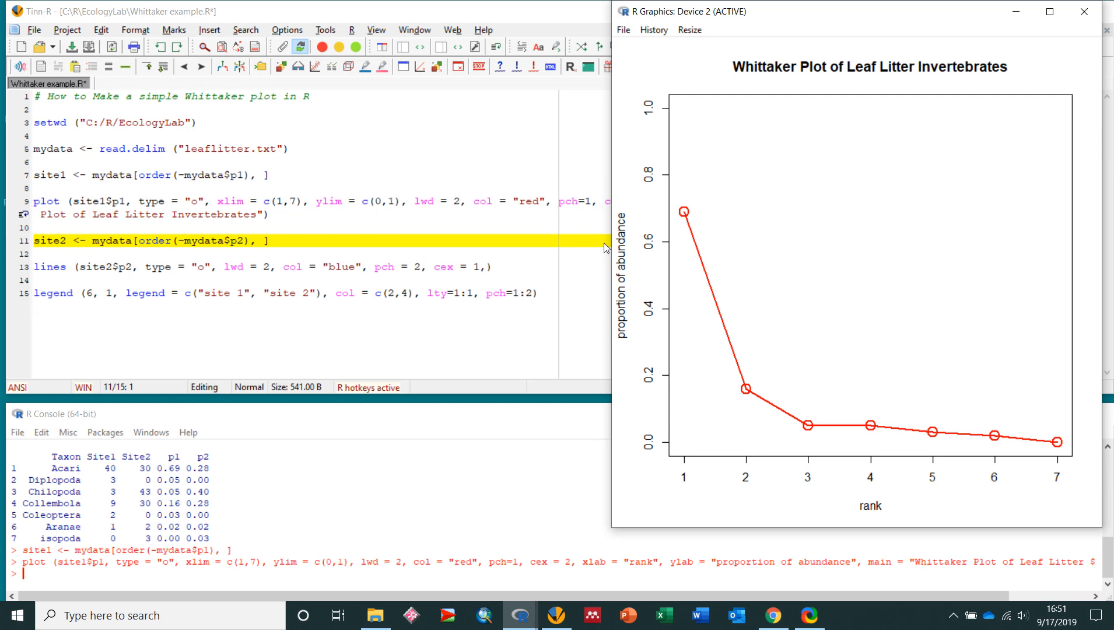
{"action": "mouse_move", "coordinate": [256, 13]}
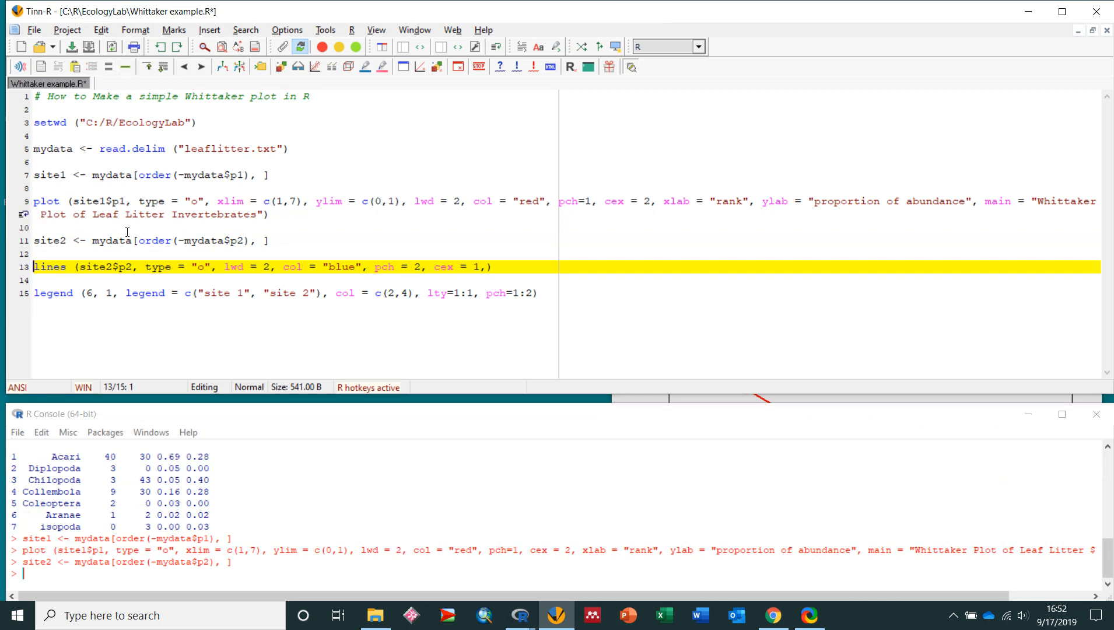
{"action": "mouse_move", "coordinate": [161, 212]}
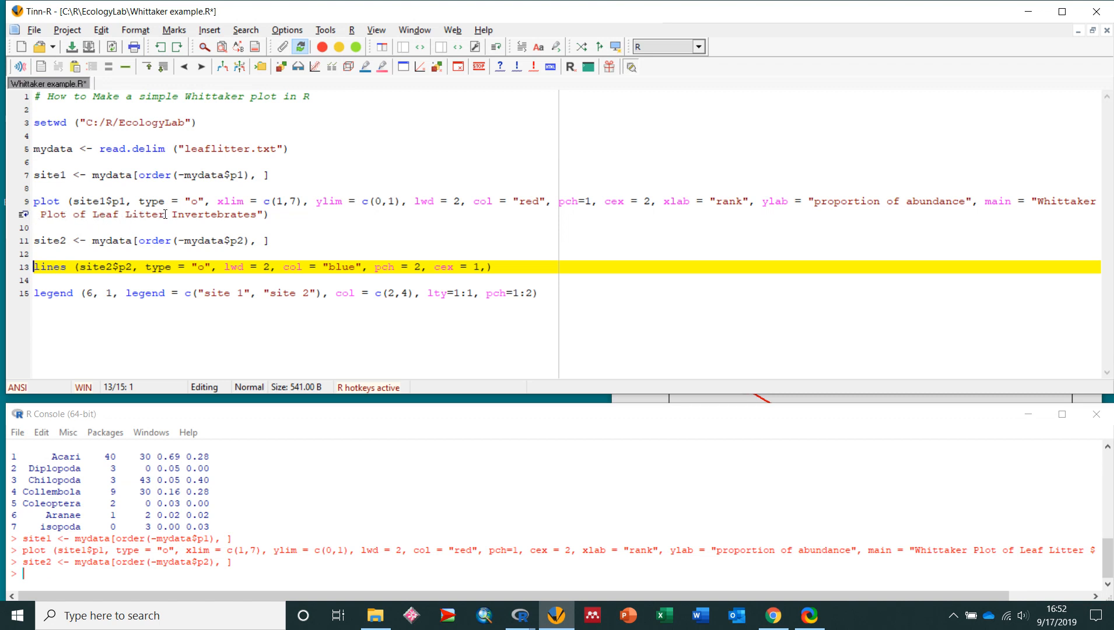
{"action": "mouse_move", "coordinate": [278, 215]}
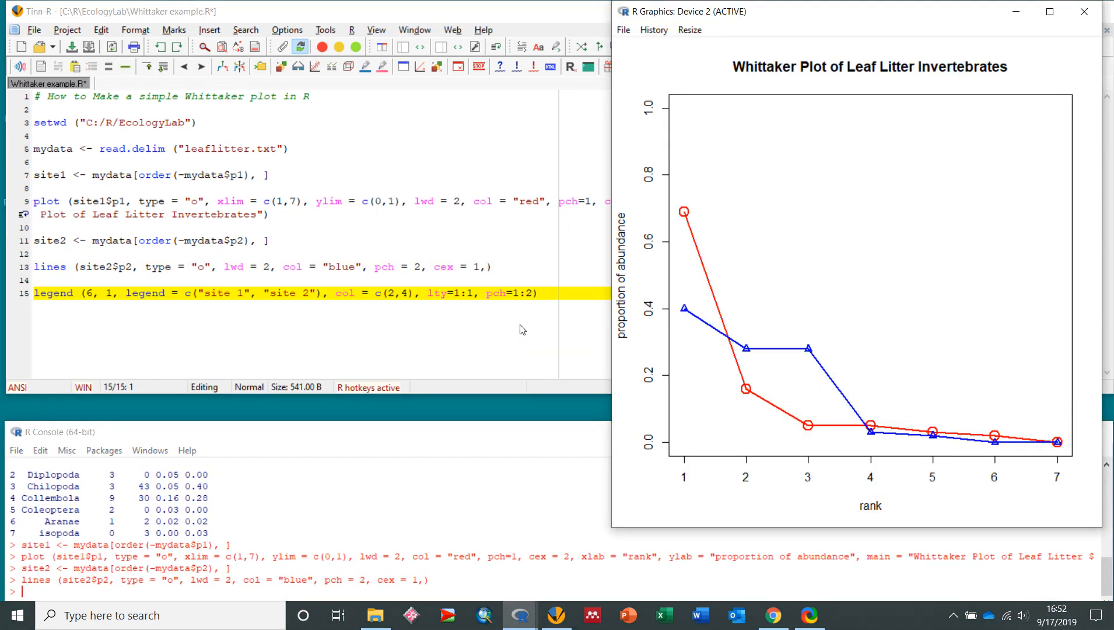
{"action": "mouse_move", "coordinate": [626, 275]}
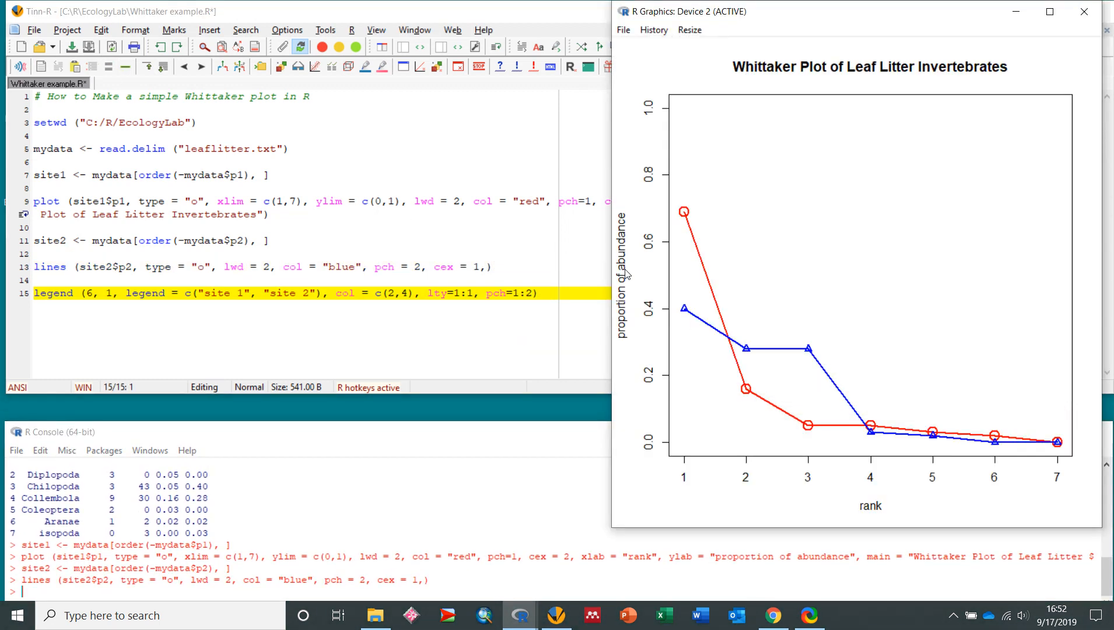
{"action": "mouse_move", "coordinate": [744, 281]}
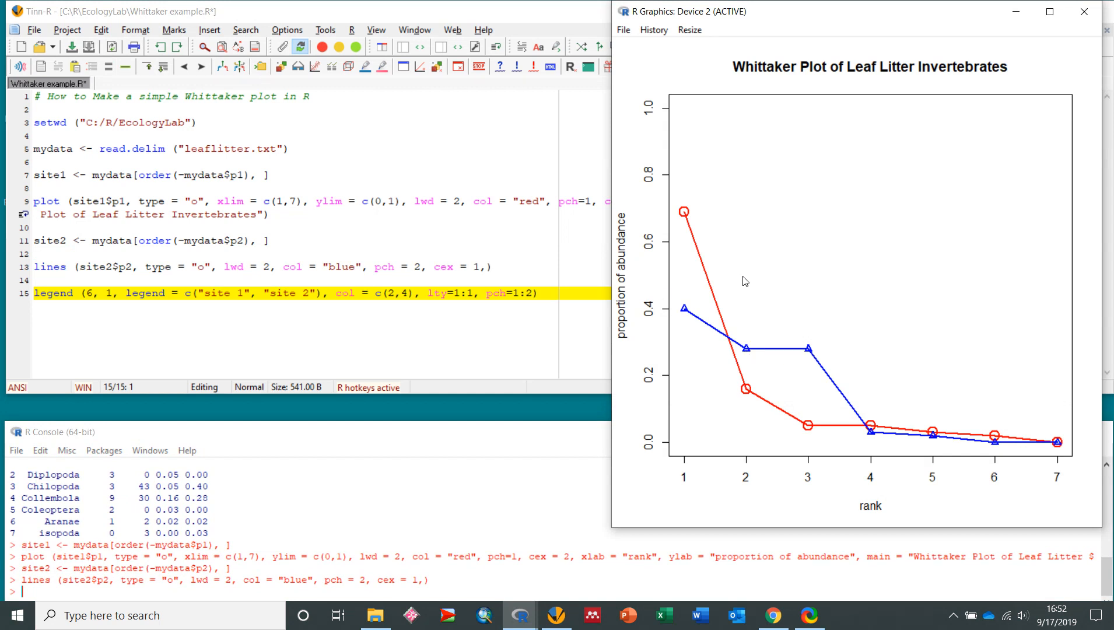
{"action": "mouse_move", "coordinate": [760, 370]}
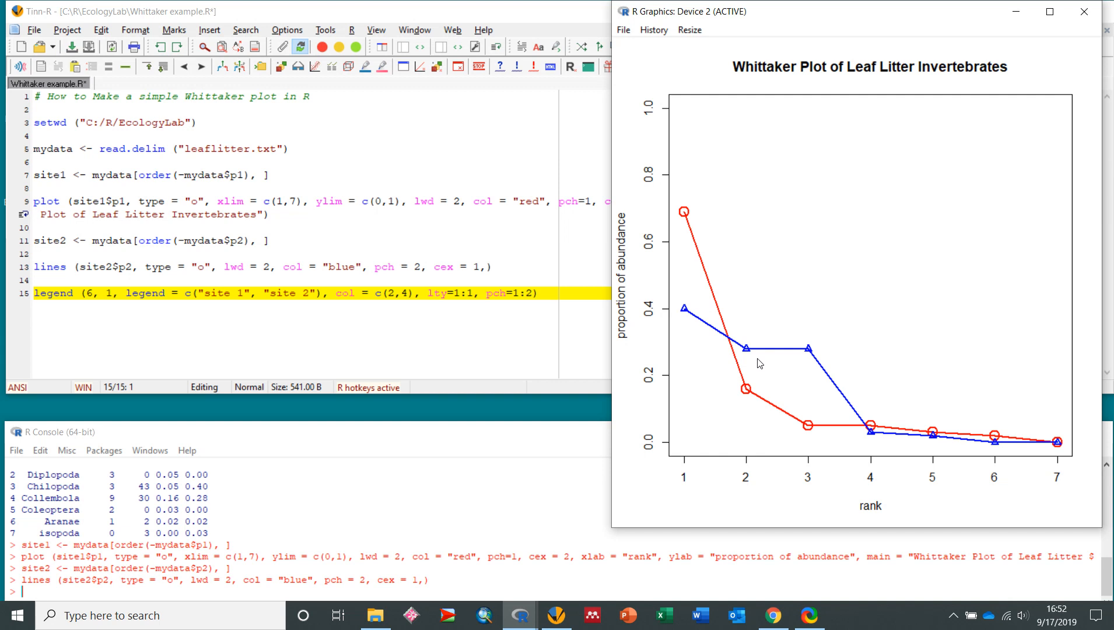
{"action": "mouse_move", "coordinate": [656, 252]}
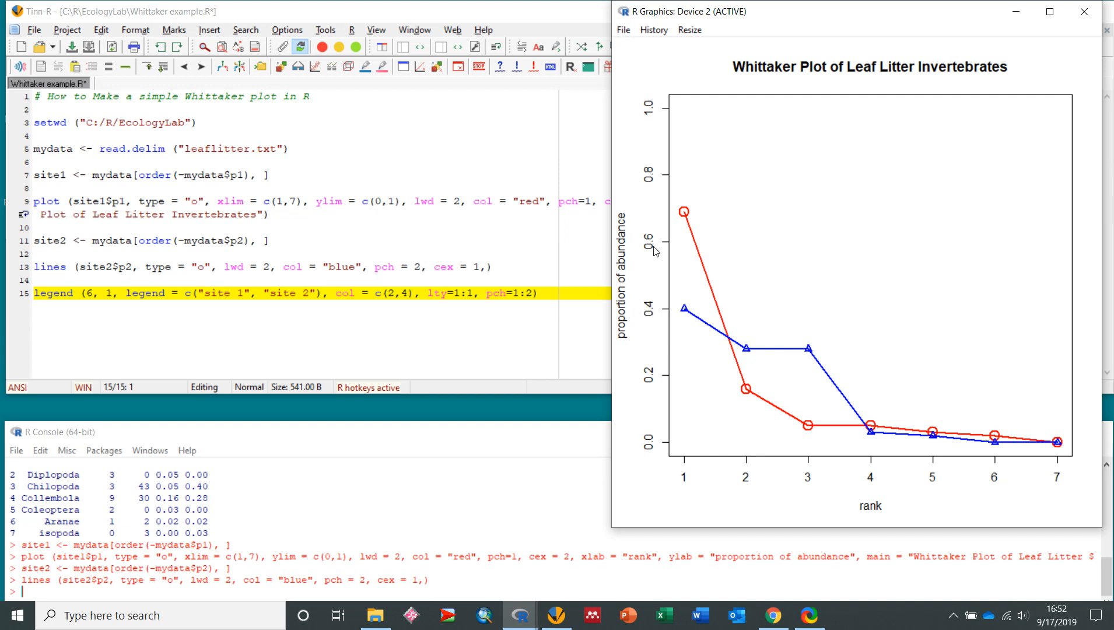
{"action": "mouse_move", "coordinate": [627, 260]}
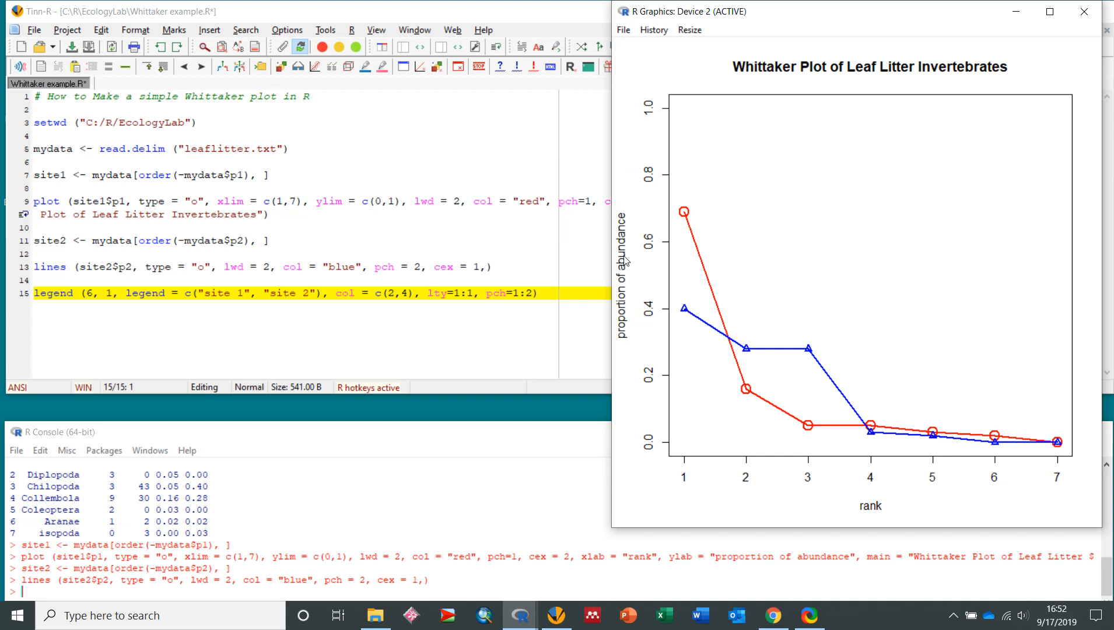
{"action": "mouse_move", "coordinate": [428, 235]}
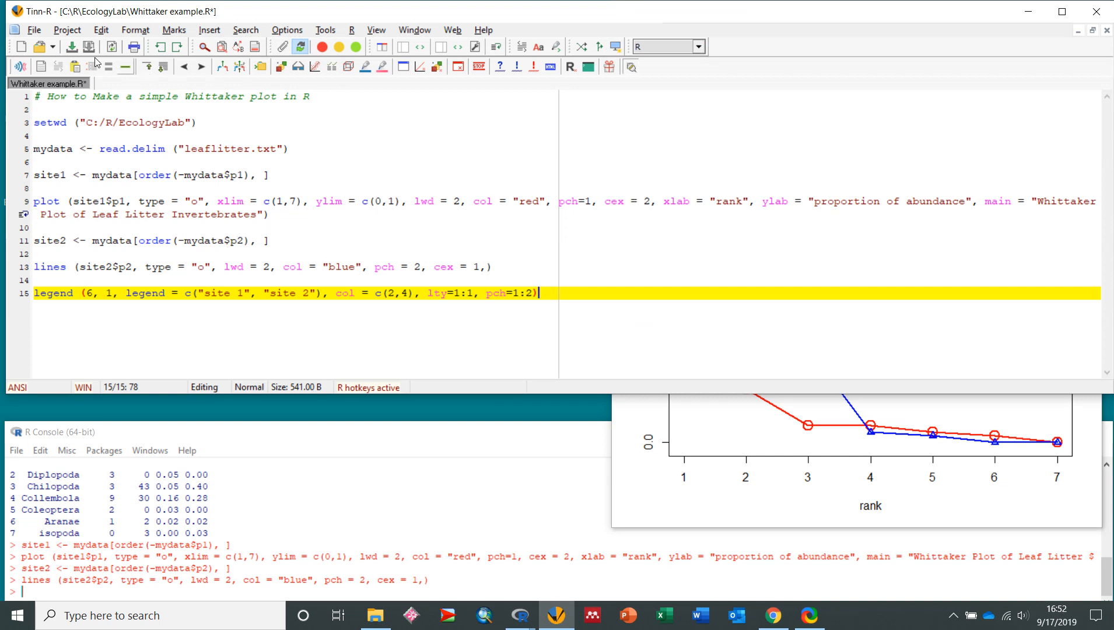
- Run the legend line labelling site 1 and site 2, then reach the graphics File menu
{"action": "key", "text": "Return"}
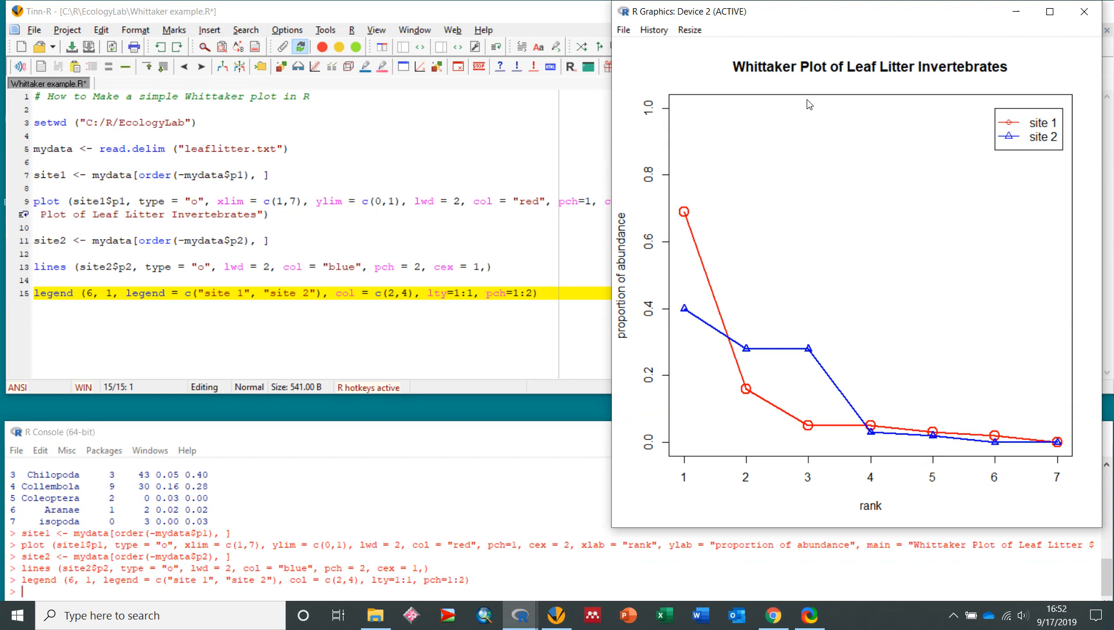
{"action": "mouse_move", "coordinate": [779, 162]}
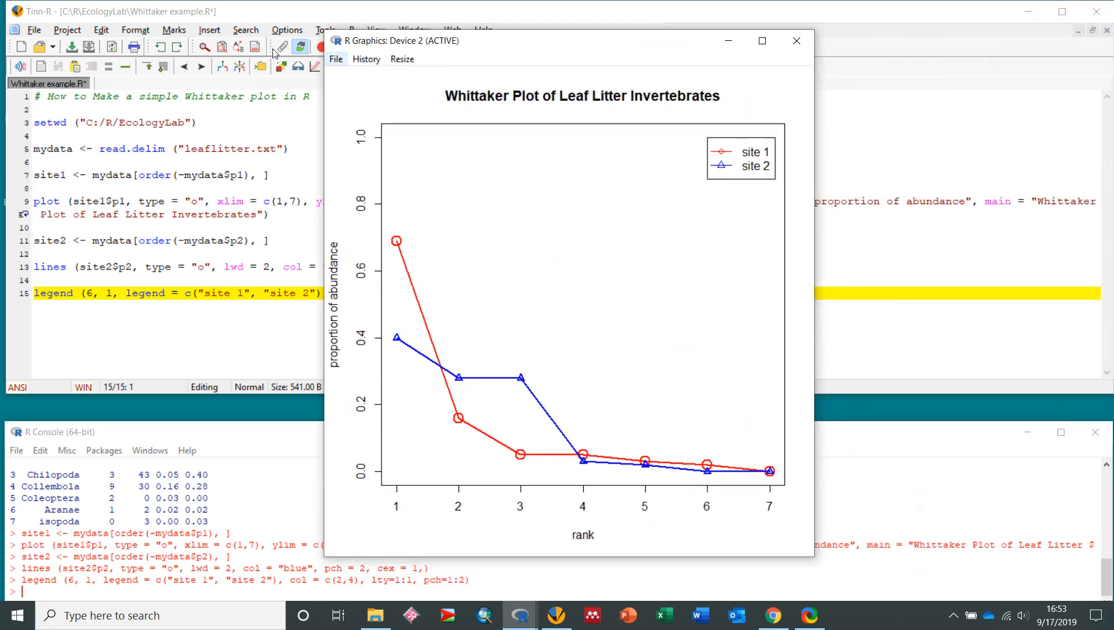
{"action": "left_click", "coordinate": [336, 60]}
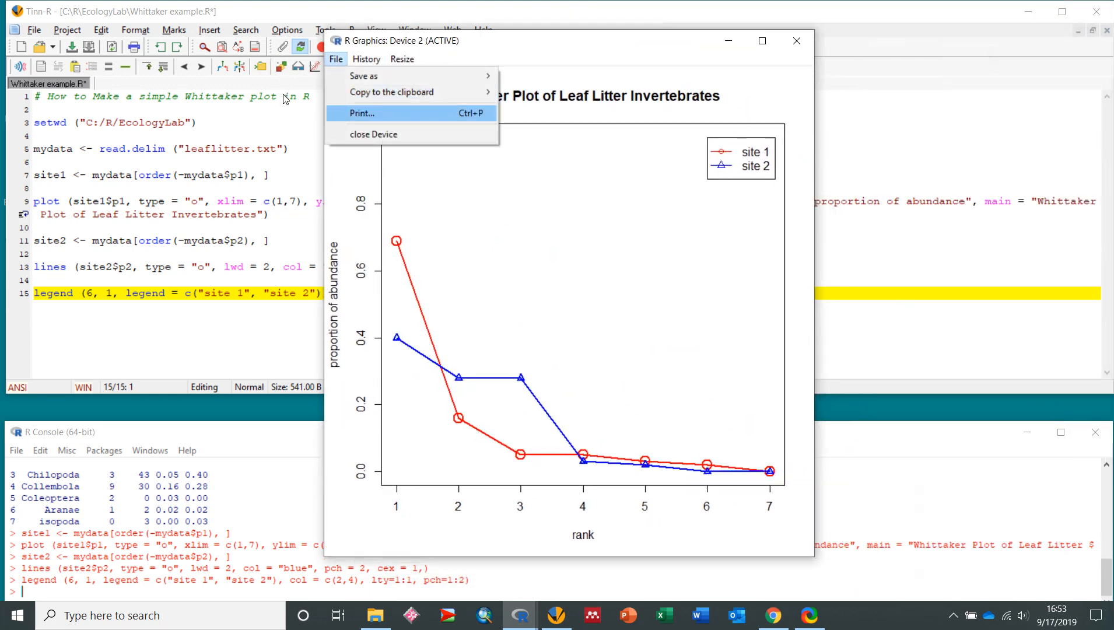